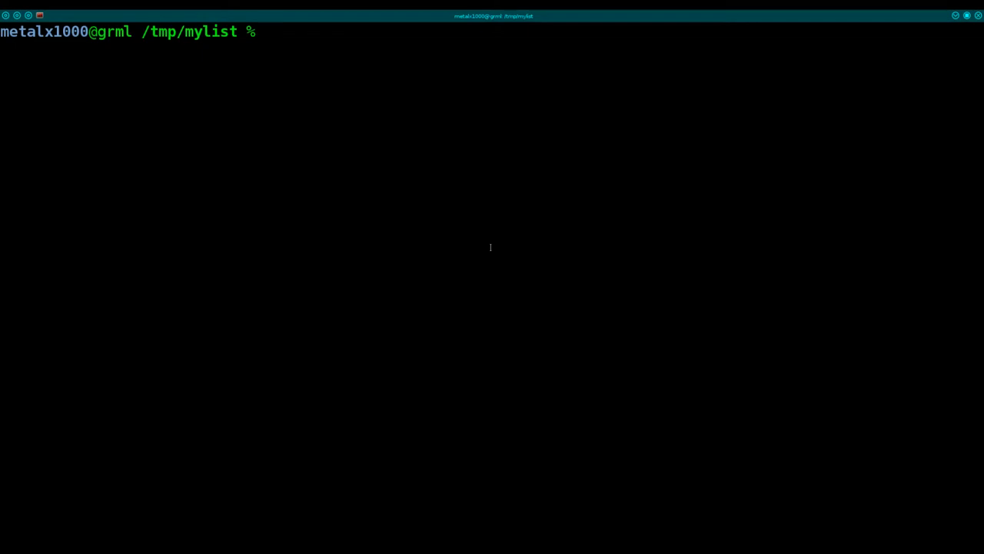
pyautogui.moveTo(424, 505)
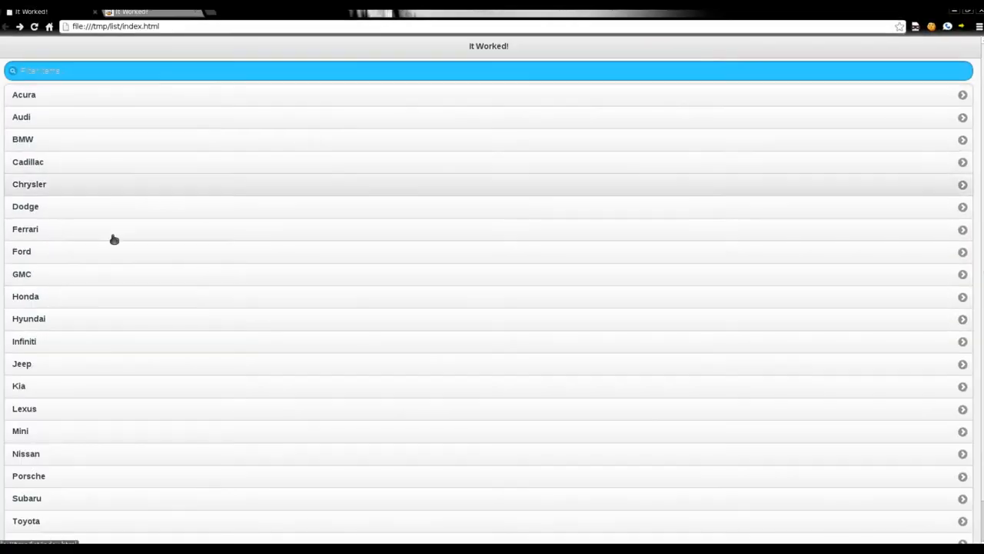
pyautogui.moveTo(165, 98)
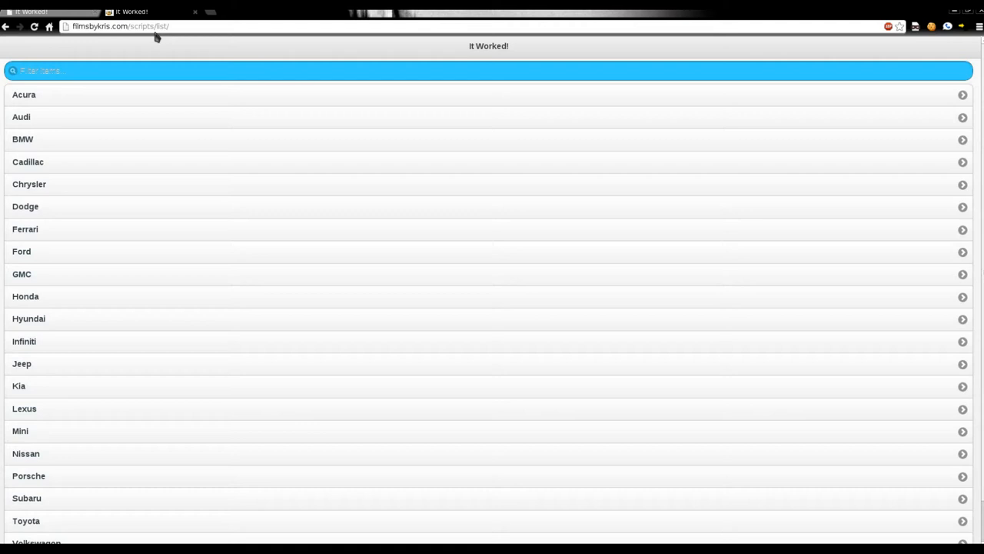
# Filter the online car list by typing 'ch', narrowing it to Chrysler and Porsche.
pyautogui.click(172, 70)
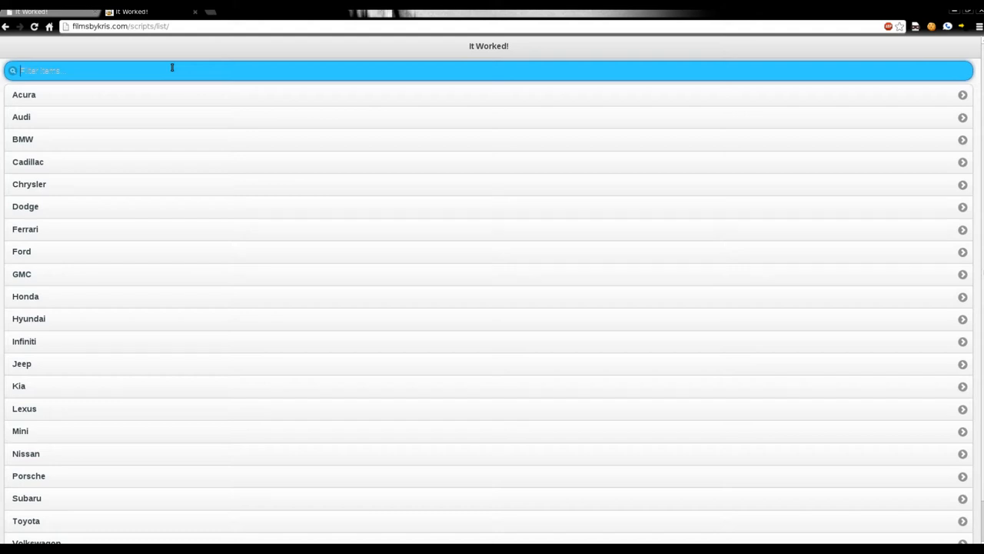
pyautogui.write('ch')
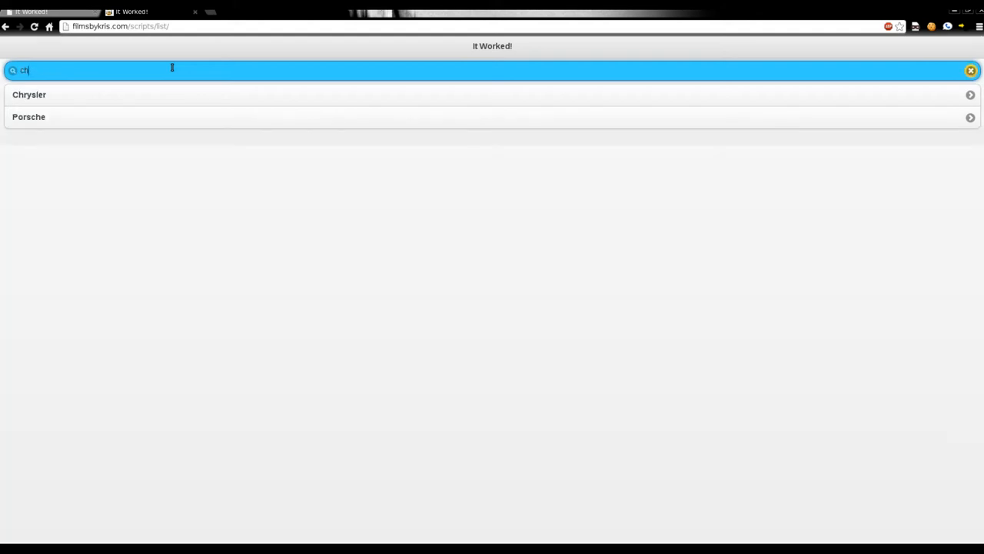
pyautogui.click(970, 71)
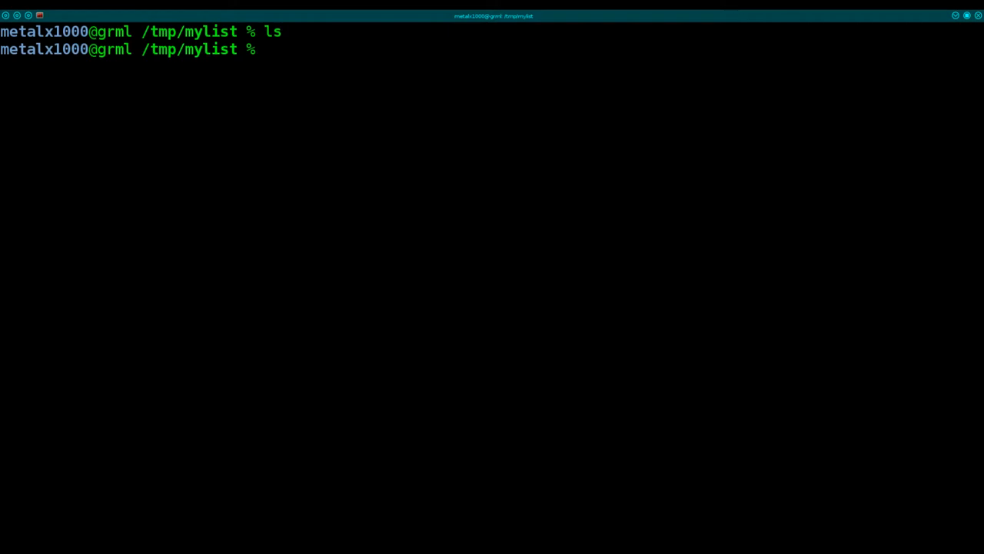
# Launch Vim on the new file mylistview.cpp in the mylist folder.
pyautogui.write('vim')
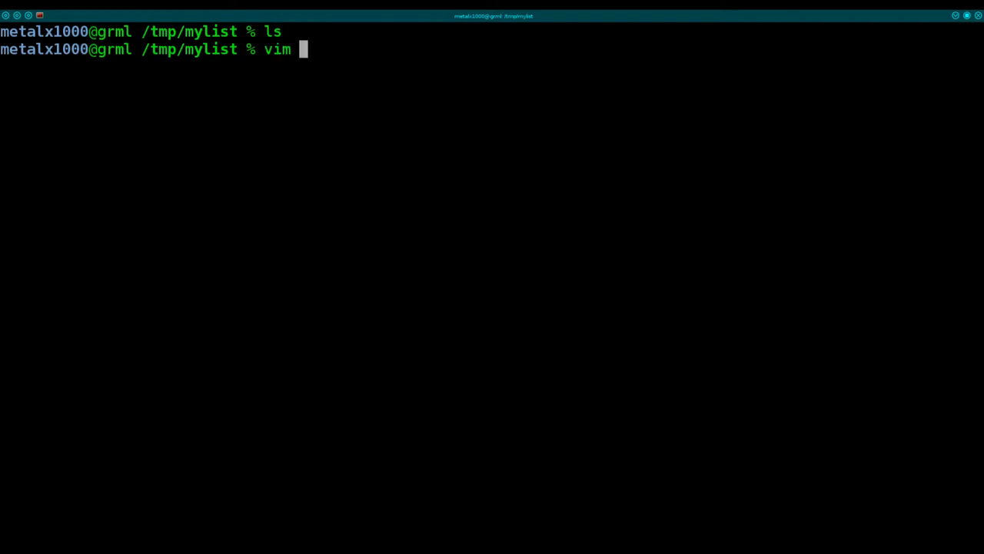
pyautogui.write('my')
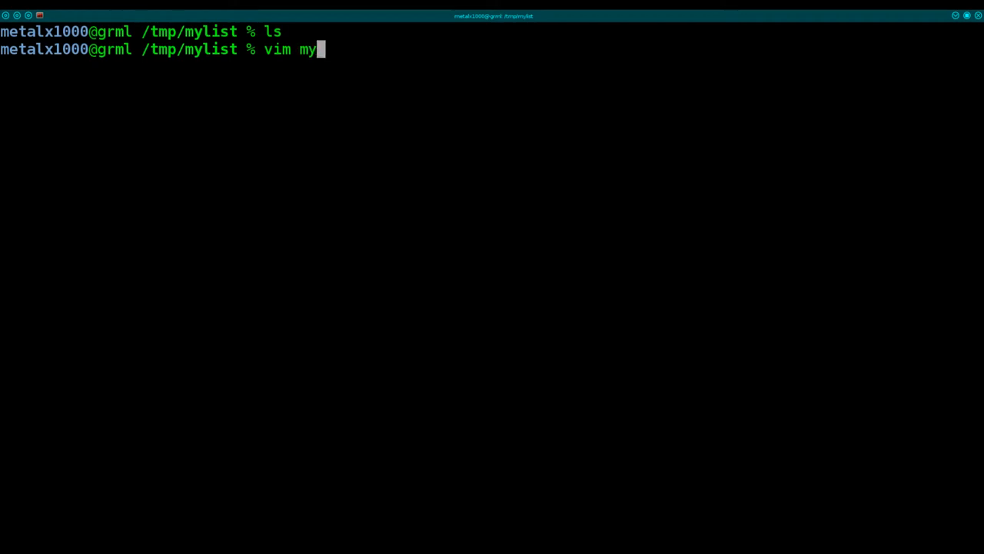
pyautogui.write('listview')
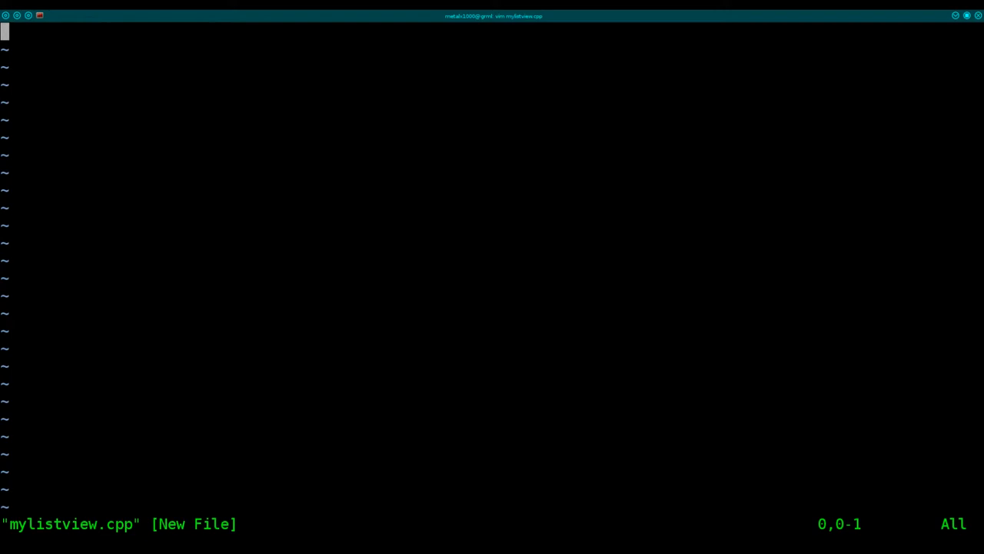
# Insert #include <QApplication> and #include <QtWebkit/QWebView> lines followed by a blank line.
pyautogui.press('i')
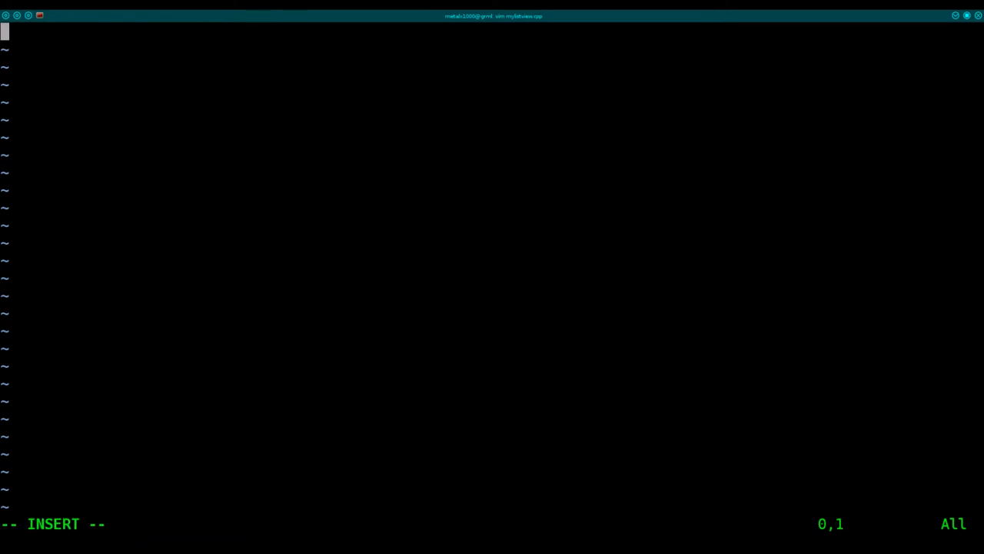
pyautogui.write('#')
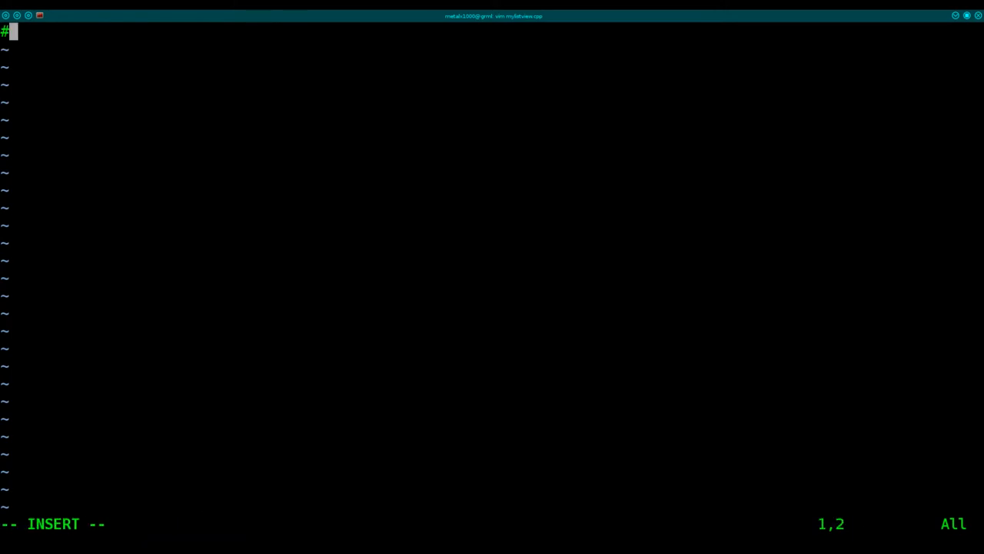
pyautogui.write('include <QA')
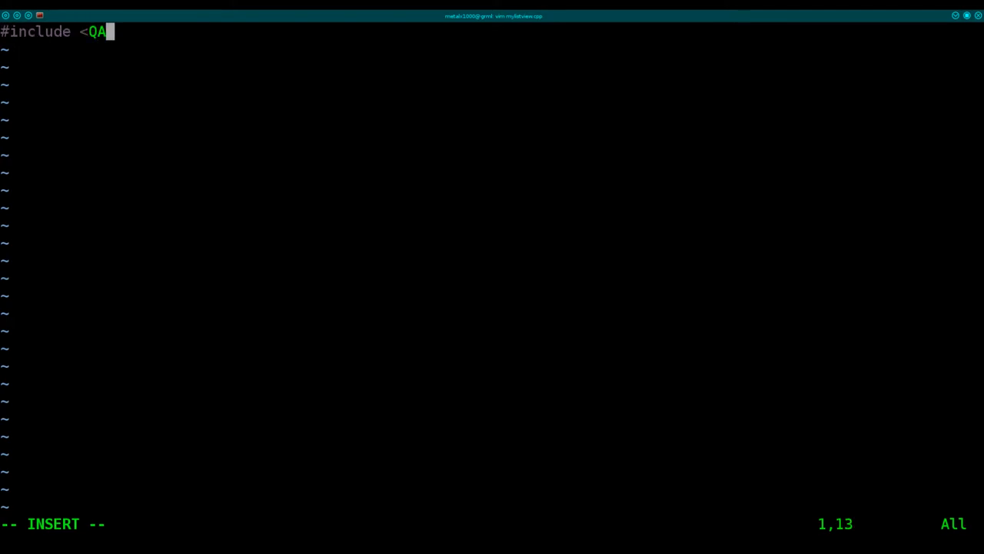
pyautogui.write('pplication>')
pyautogui.write('#include <')
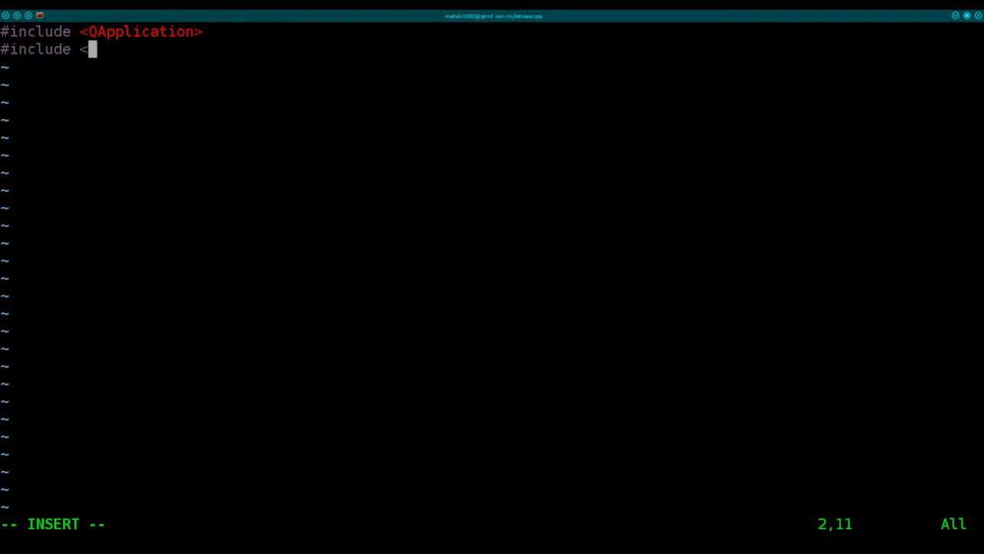
pyautogui.write('Q')
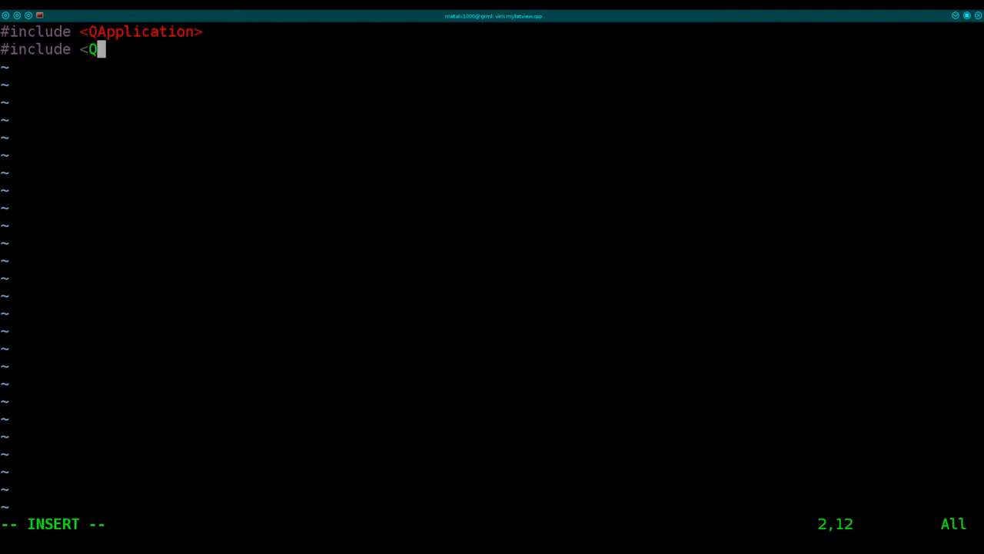
pyautogui.write('tWebk')
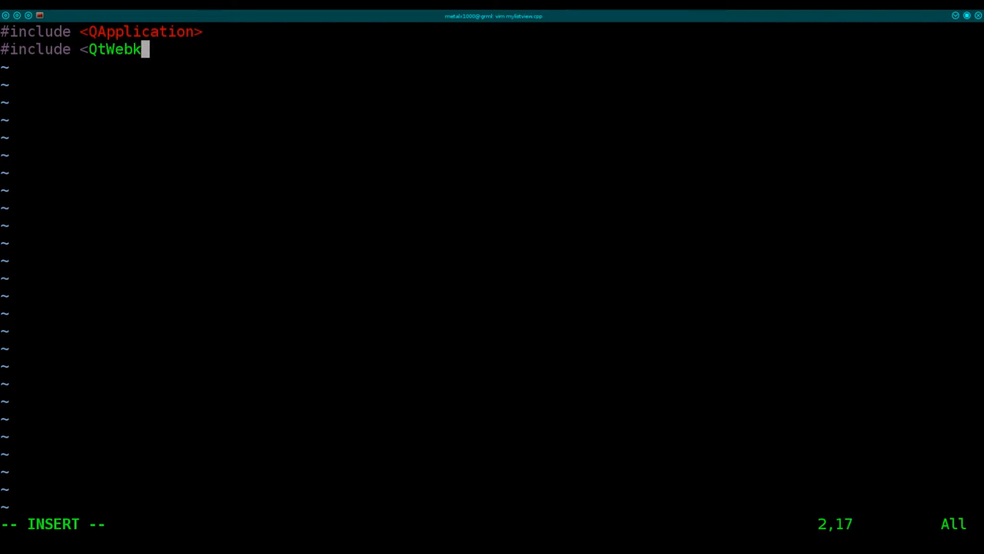
pyautogui.write('it/')
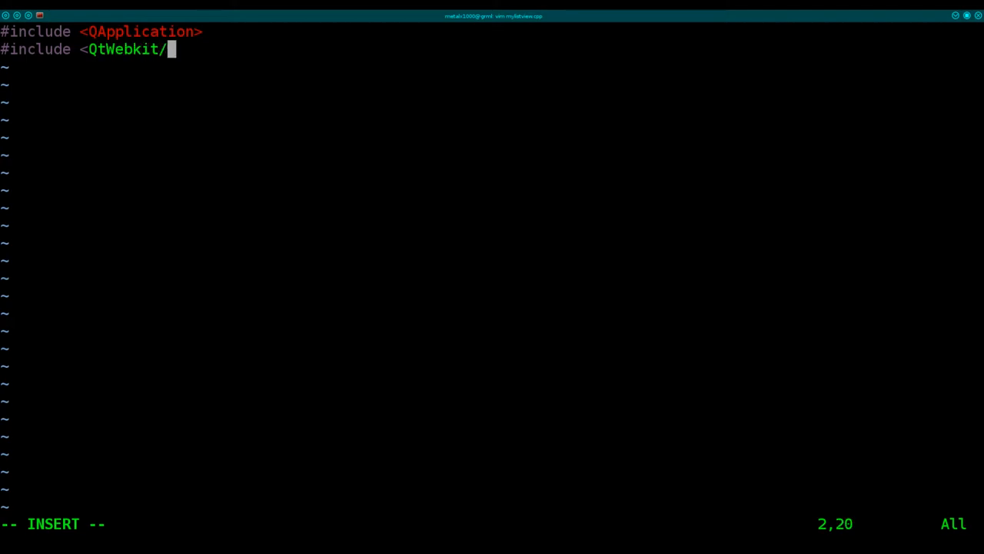
pyautogui.write('QWeb')
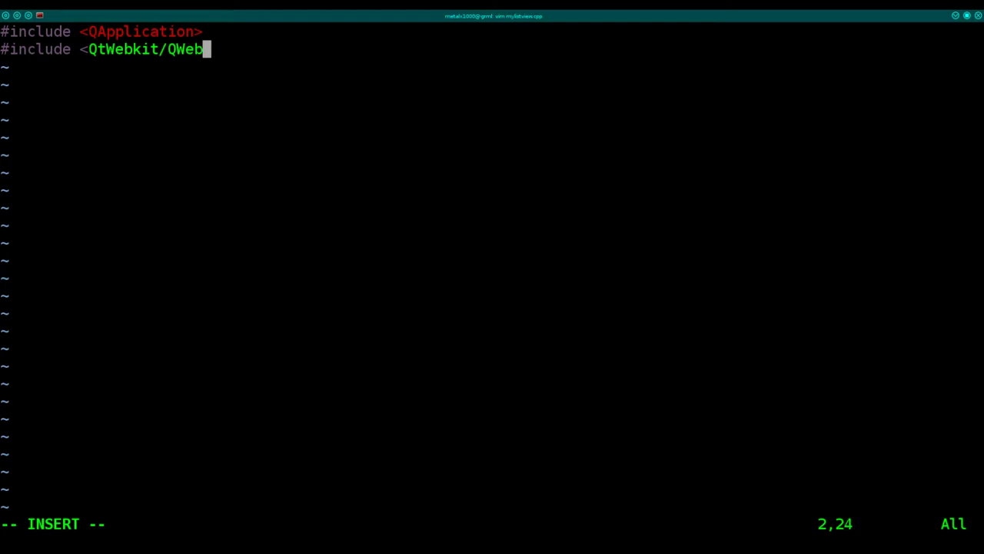
pyautogui.write('View>')
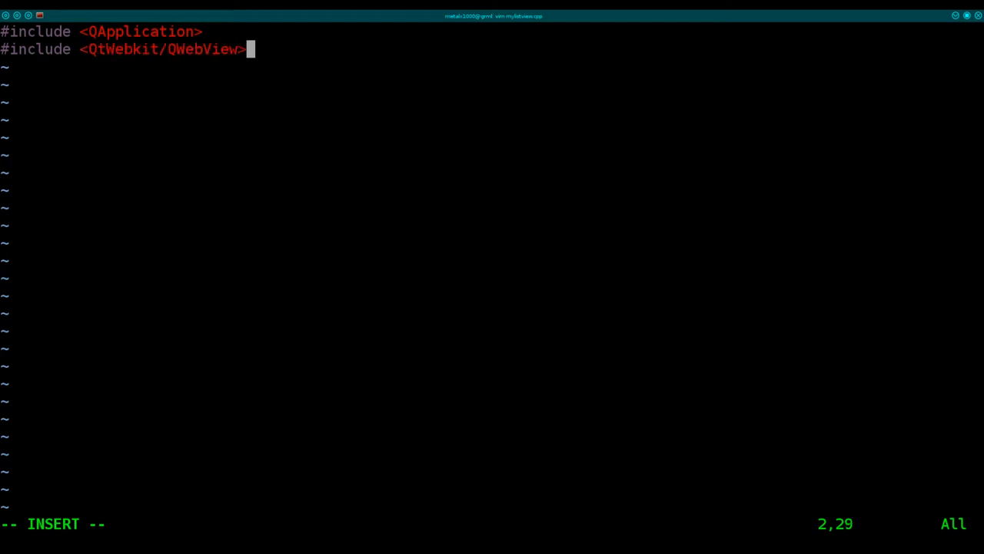
pyautogui.press('Enter')
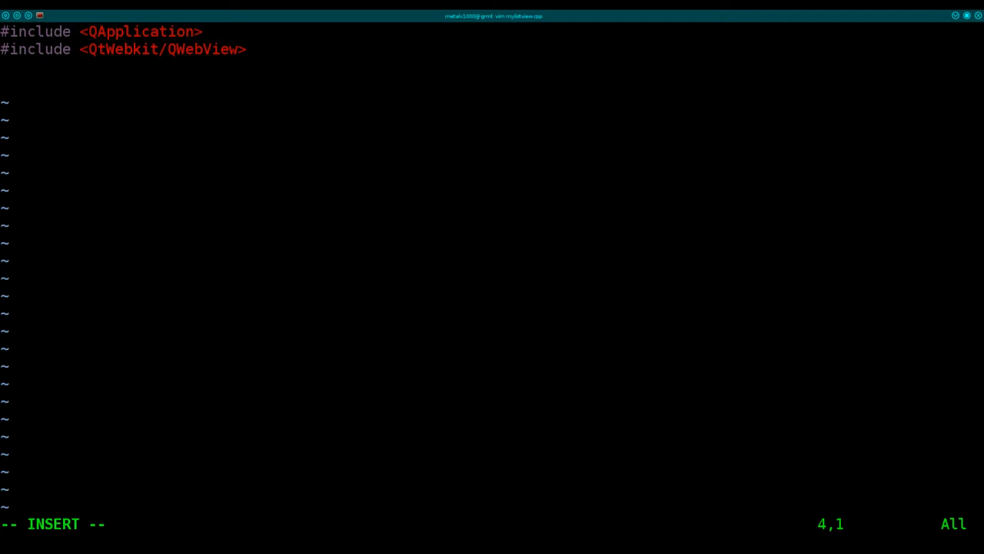
# Write the signature int main(int argc, char **argv), fixing the misspelled argv.
pyautogui.write('int main()')
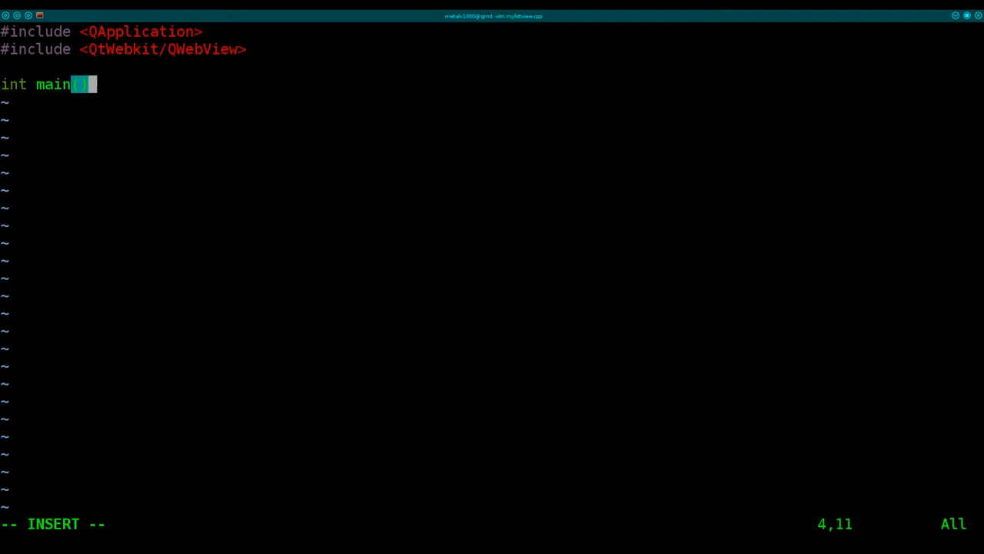
pyautogui.write('int')
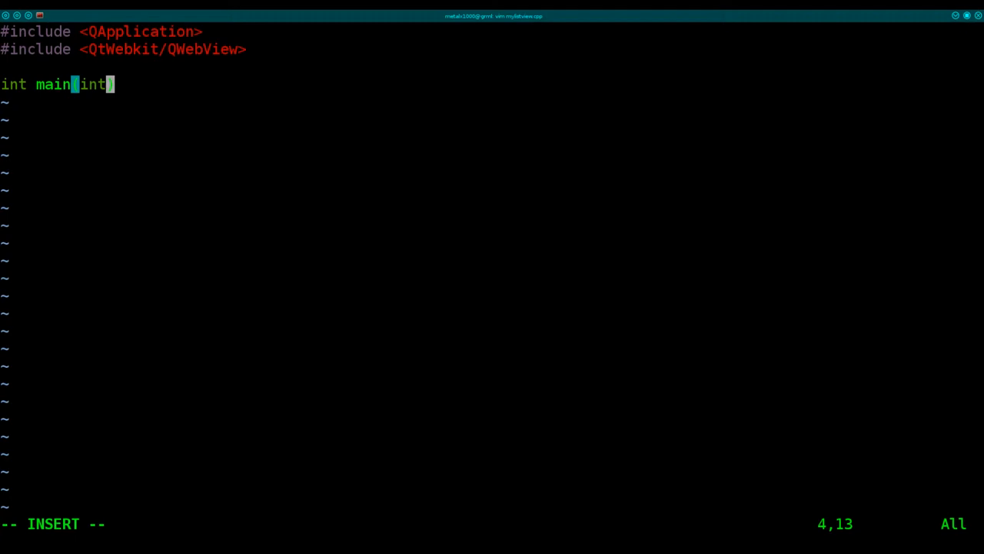
pyautogui.write('a')
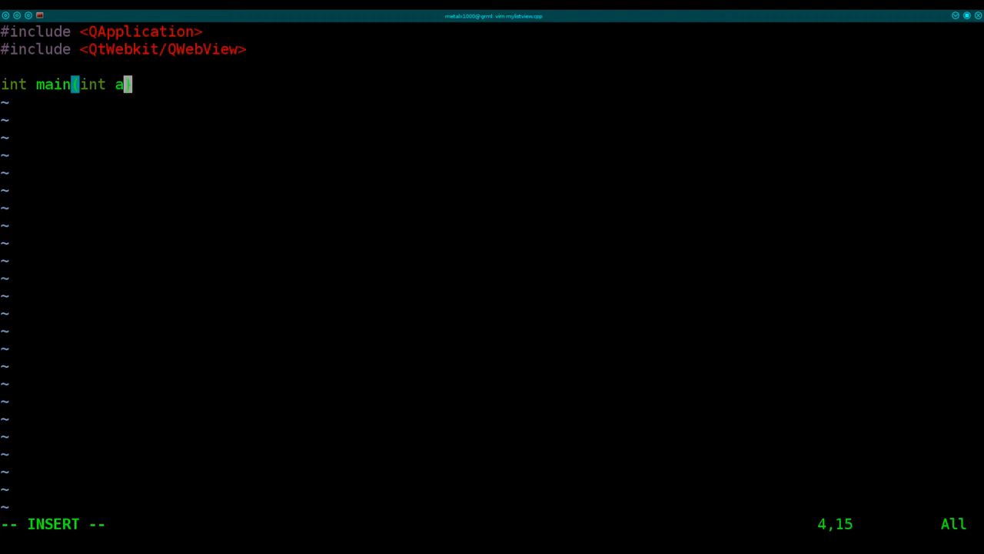
pyautogui.write('rgc')
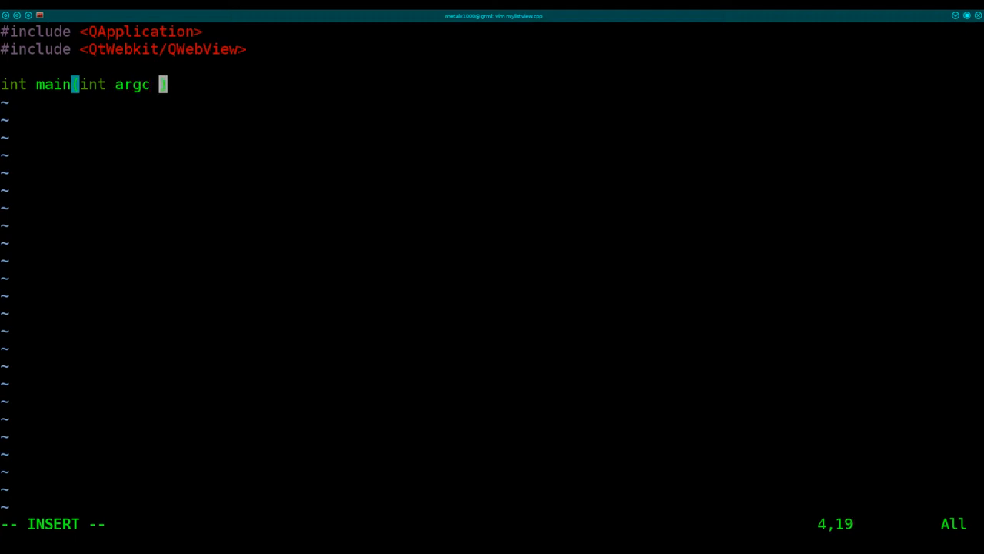
pyautogui.write(',')
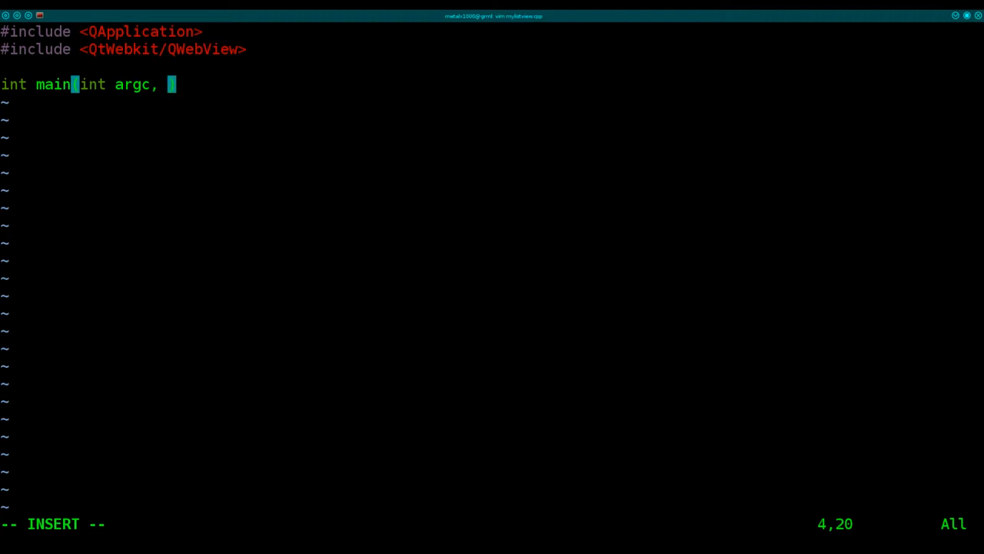
pyautogui.write('char')
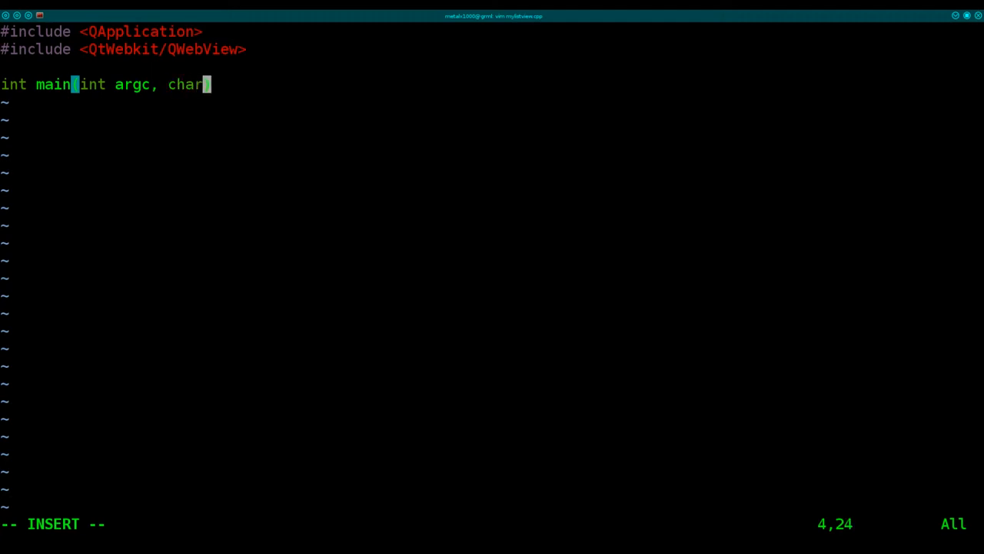
pyautogui.write('**')
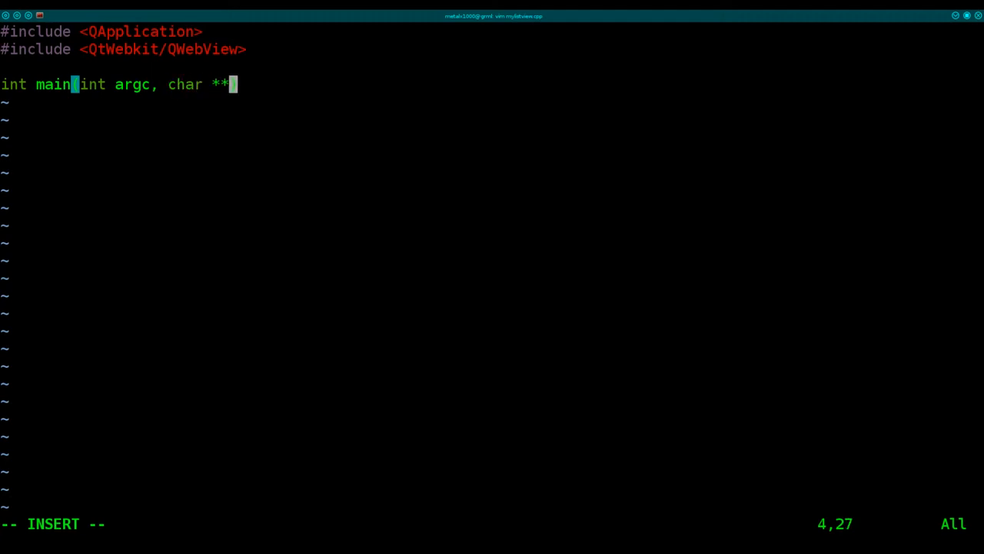
pyautogui.write('agv')
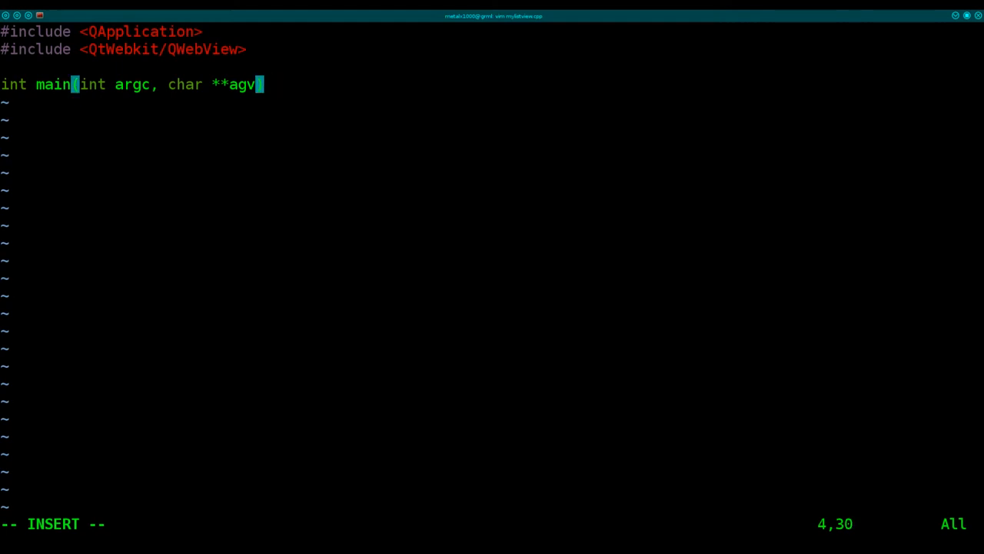
pyautogui.press('Left')
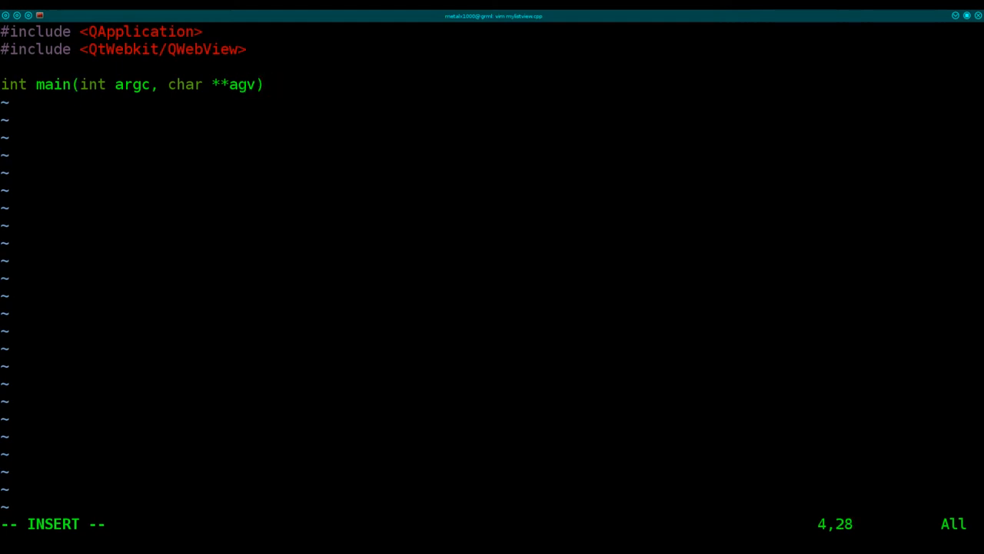
pyautogui.write('r')
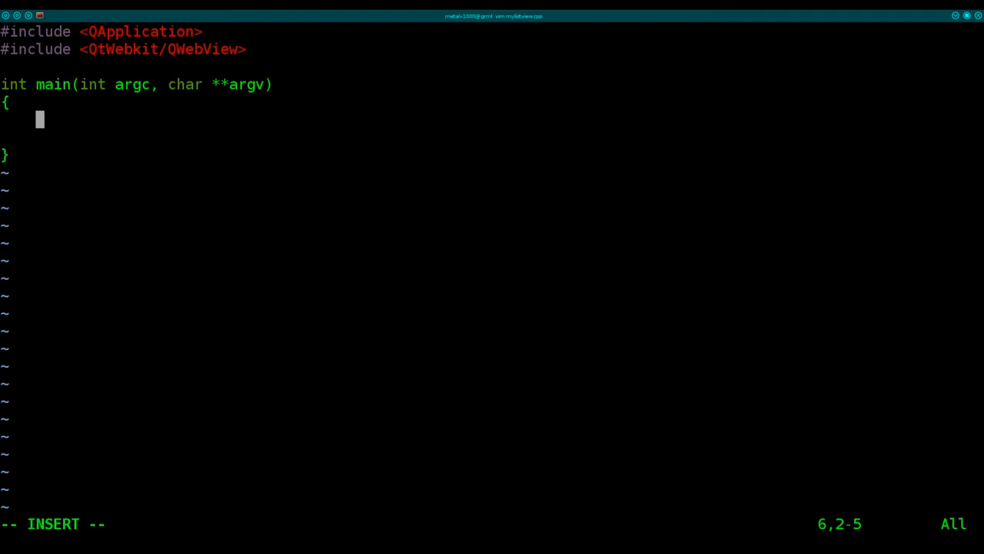
# Add QApplication app(argc, argv); inside main's body.
pyautogui.write('QA')
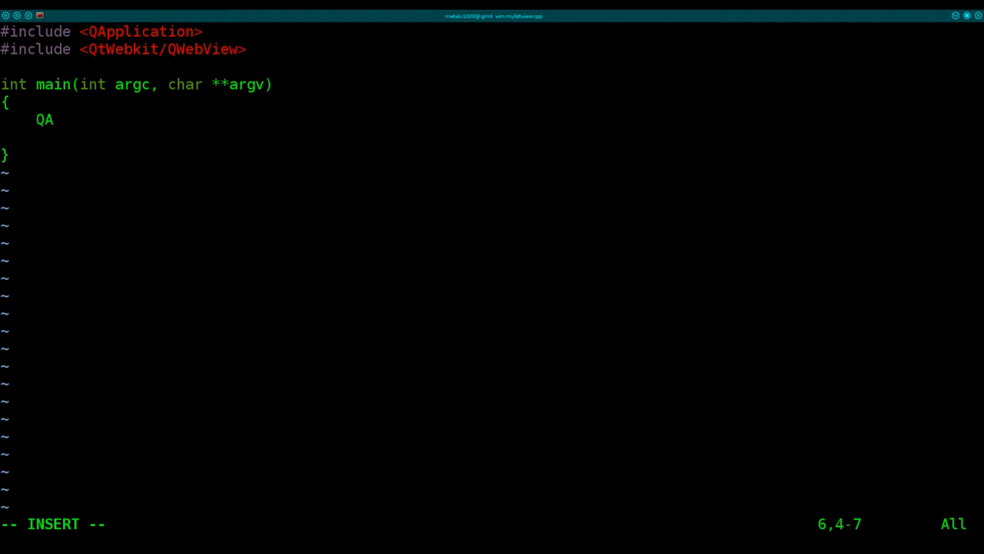
pyautogui.write('pplic')
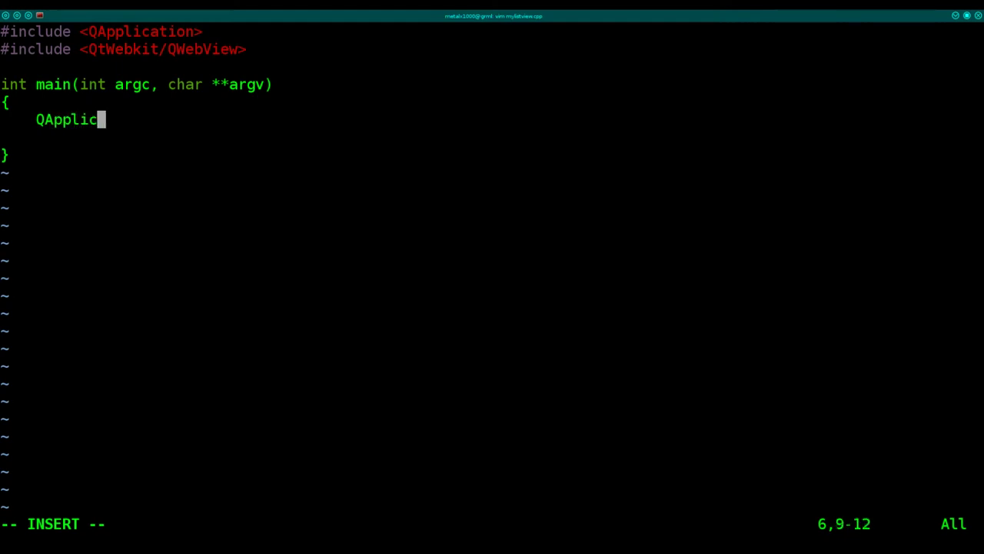
pyautogui.write('ation a')
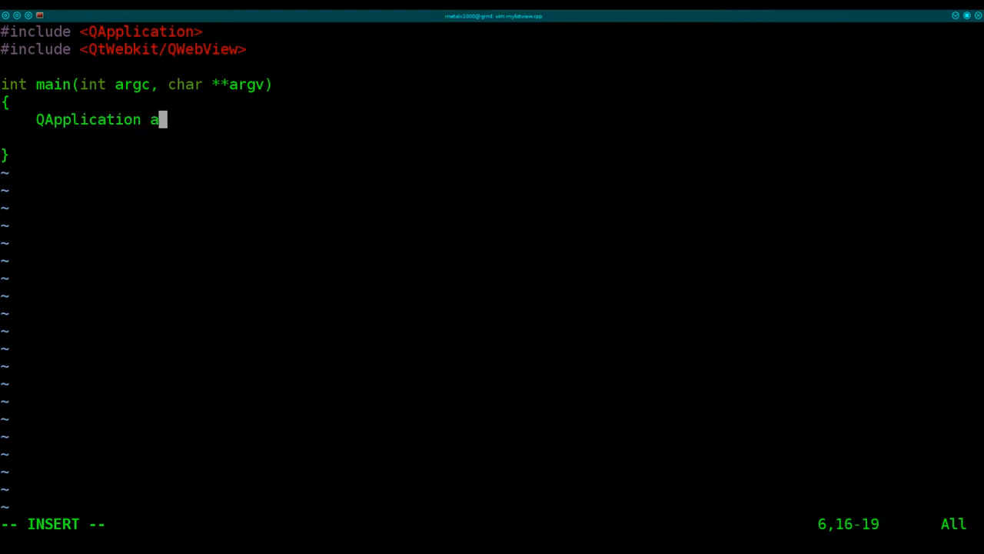
pyautogui.write('pp(')
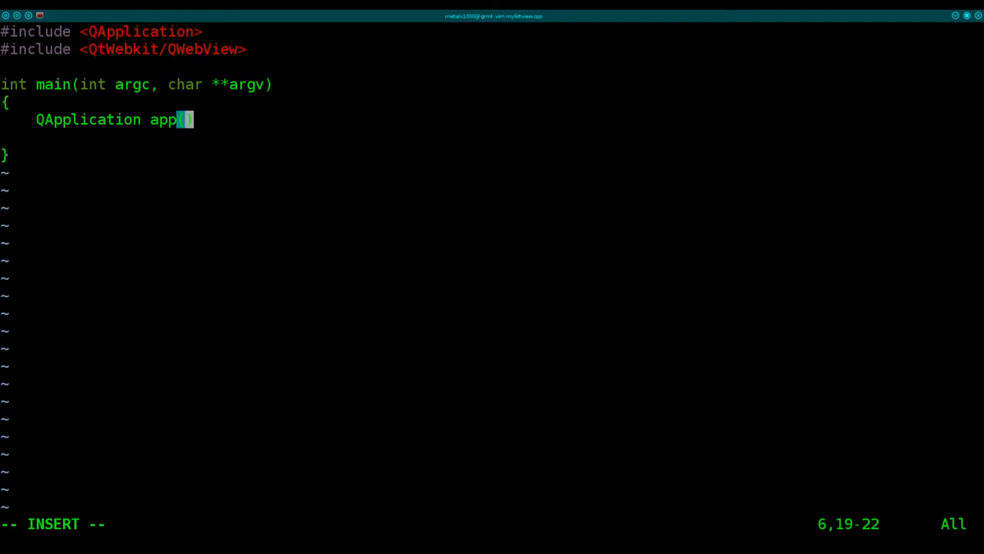
pyautogui.write('argc')
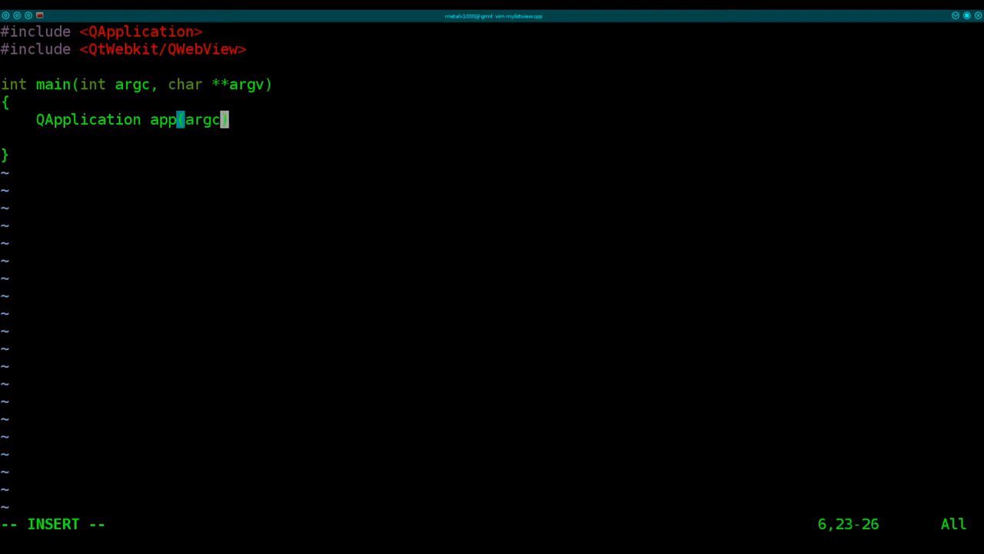
pyautogui.write(', Ar')
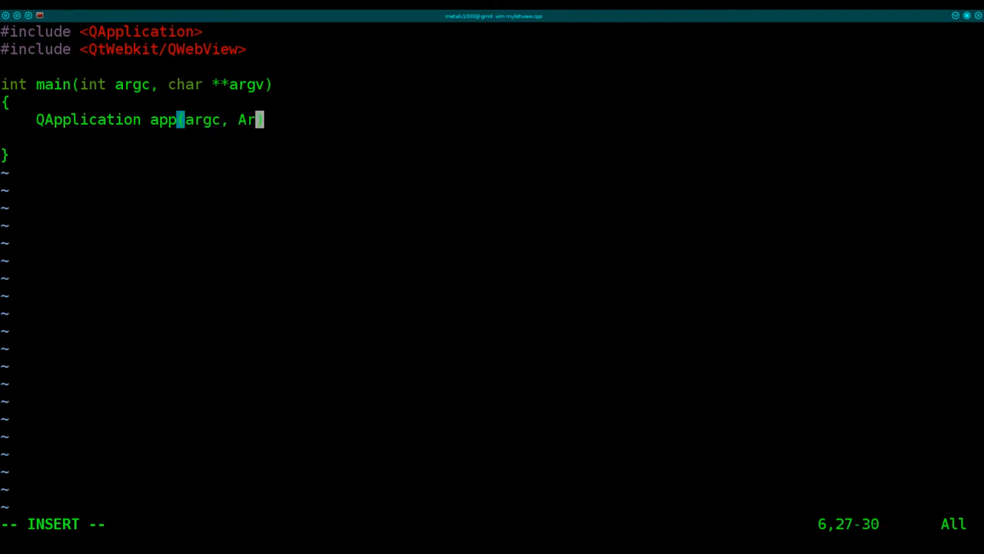
pyautogui.write('hv')
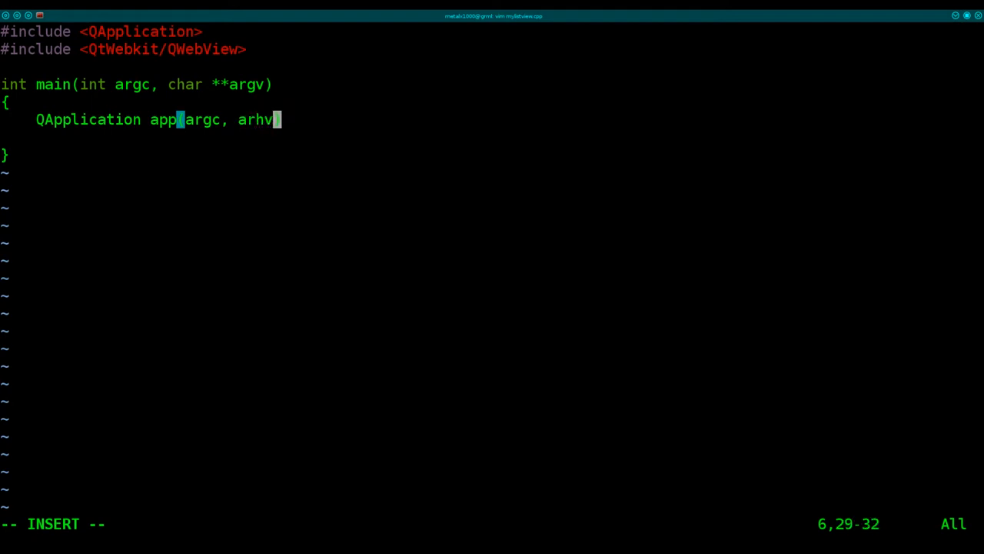
pyautogui.press('BackSpace')
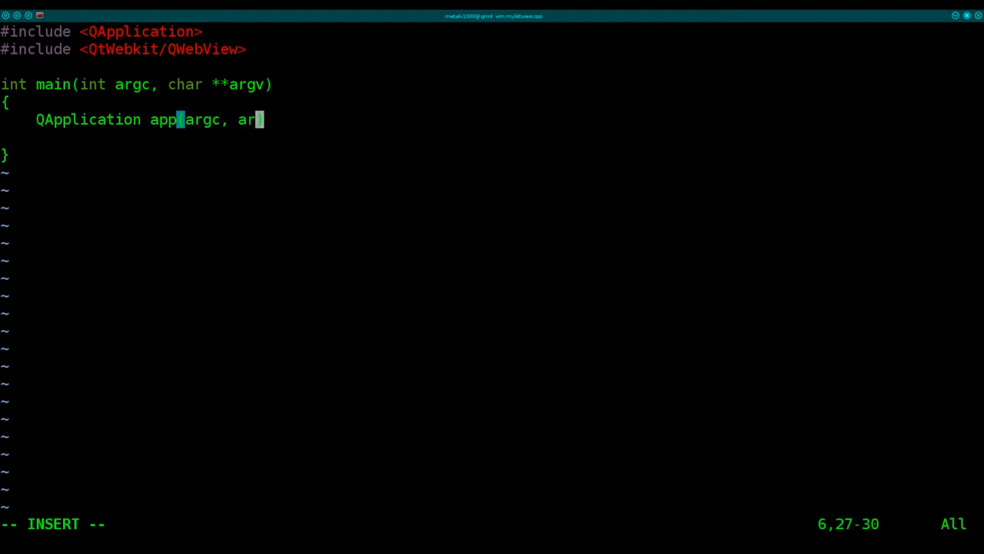
pyautogui.write('gv')
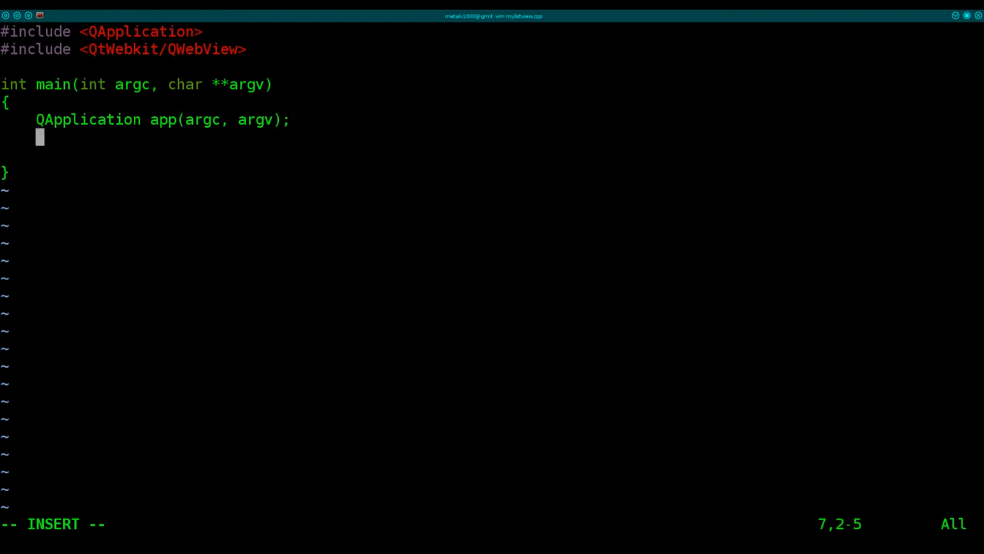
# Add QWebView *view = new QWebView(); after the application line.
pyautogui.write('Q')
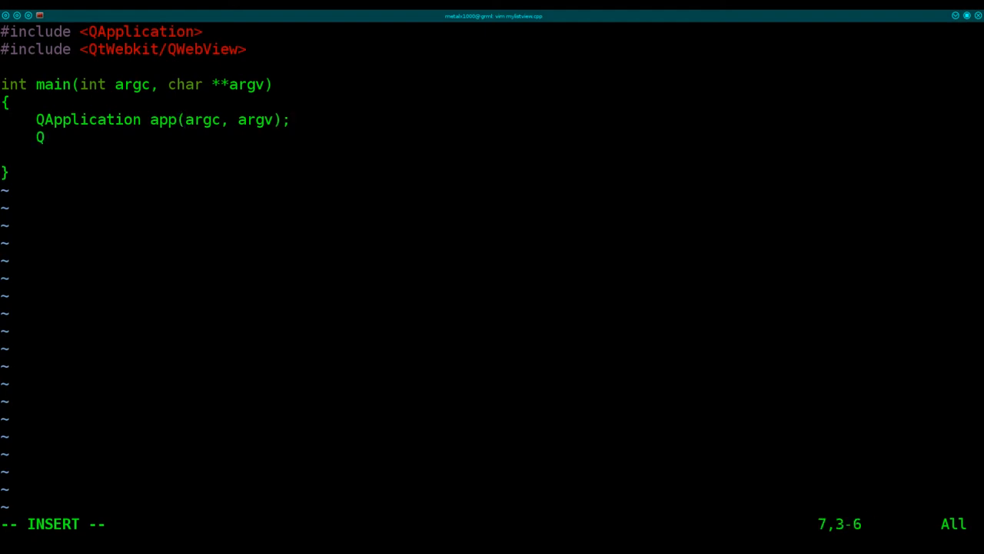
pyautogui.write('W')
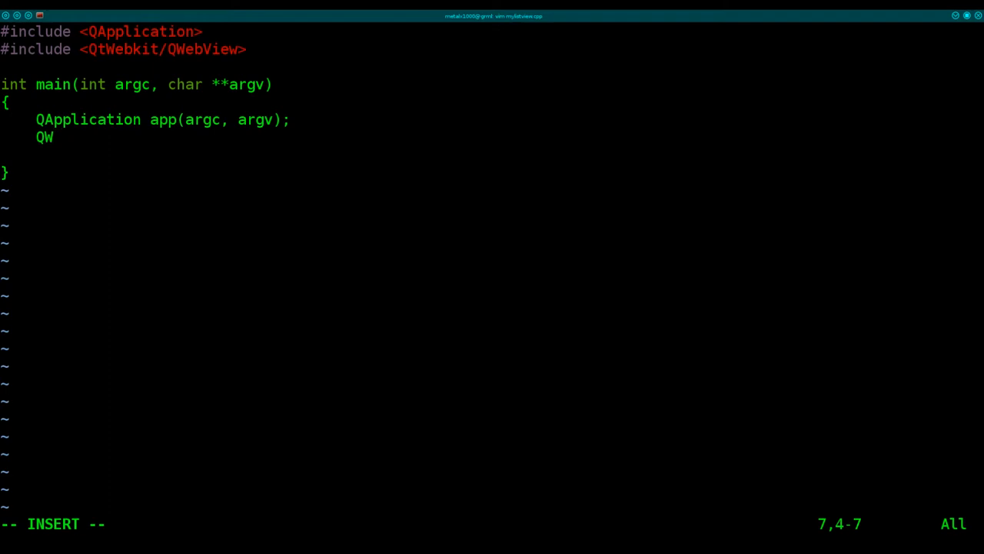
pyautogui.write('ebView *')
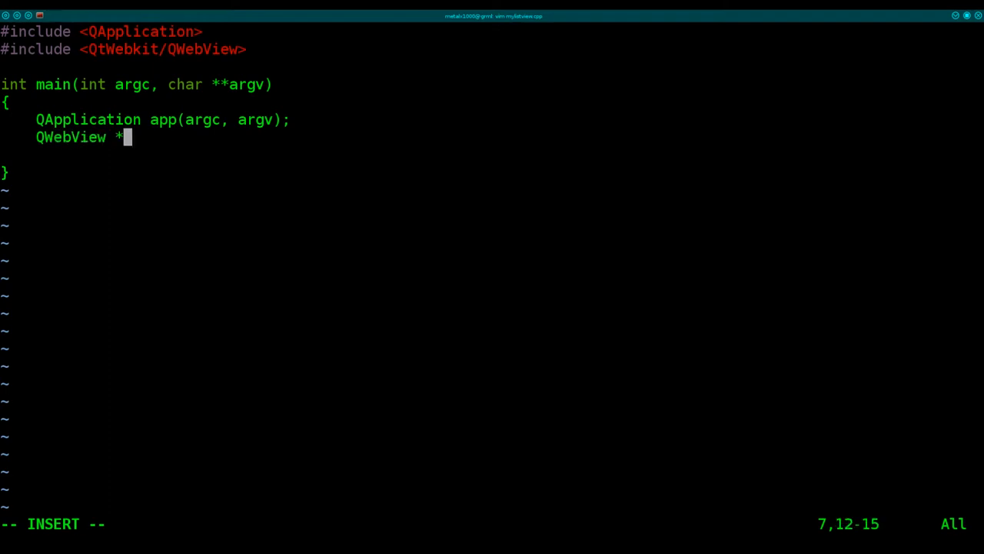
pyautogui.write('view')
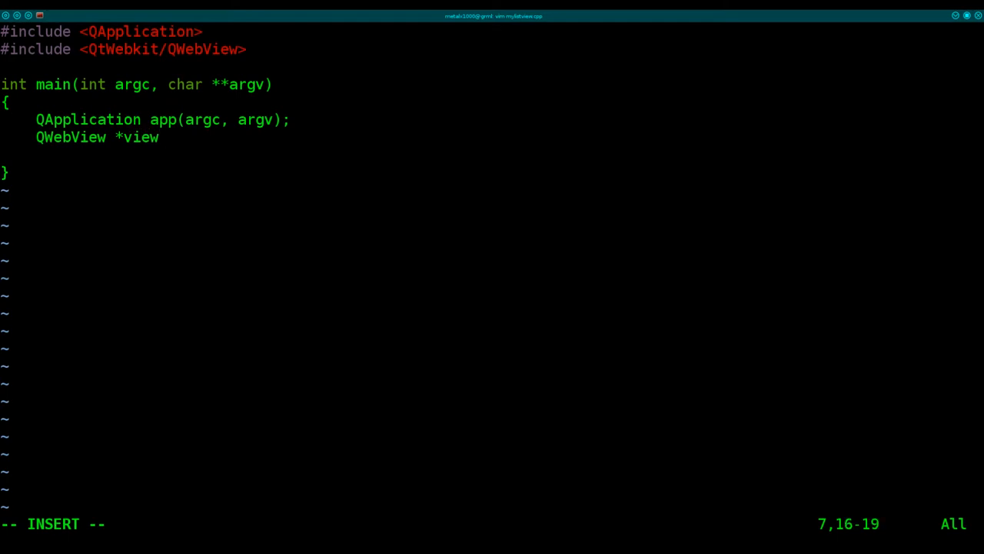
pyautogui.write('=')
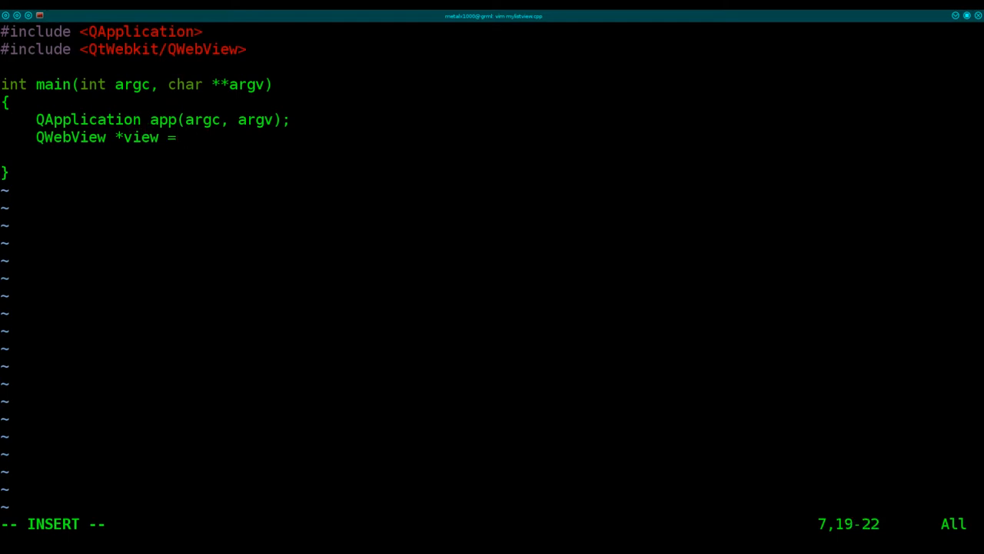
pyautogui.write('new')
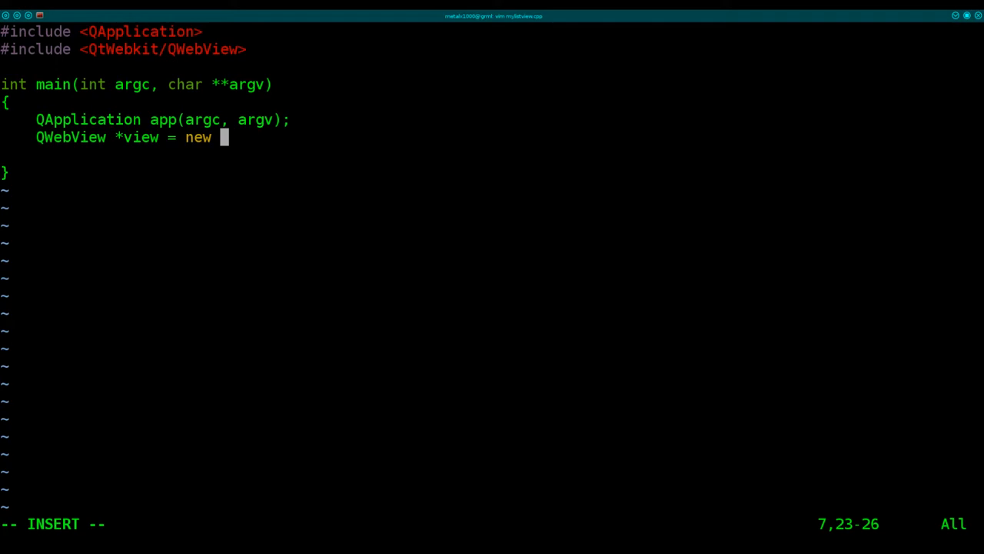
pyautogui.write('QWeb')
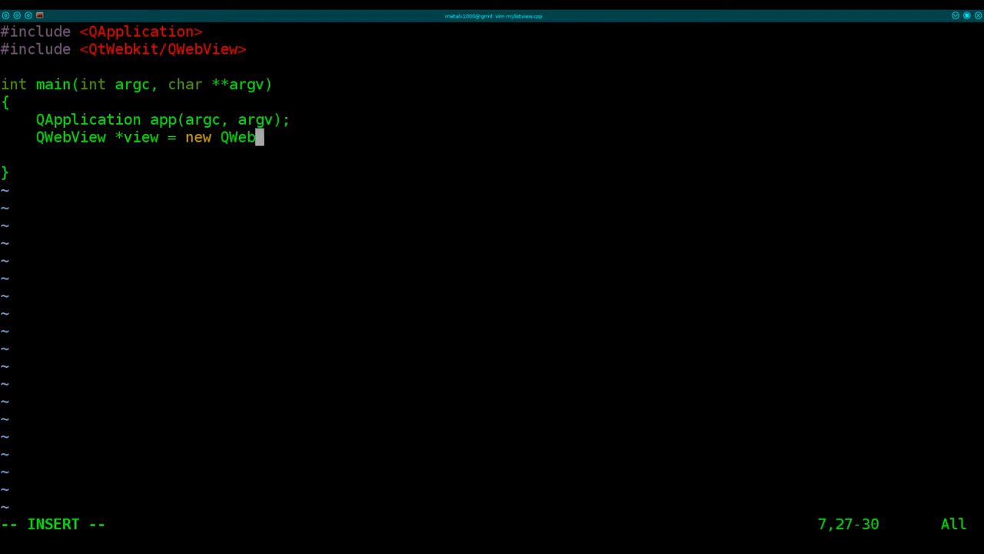
pyautogui.write('View()')
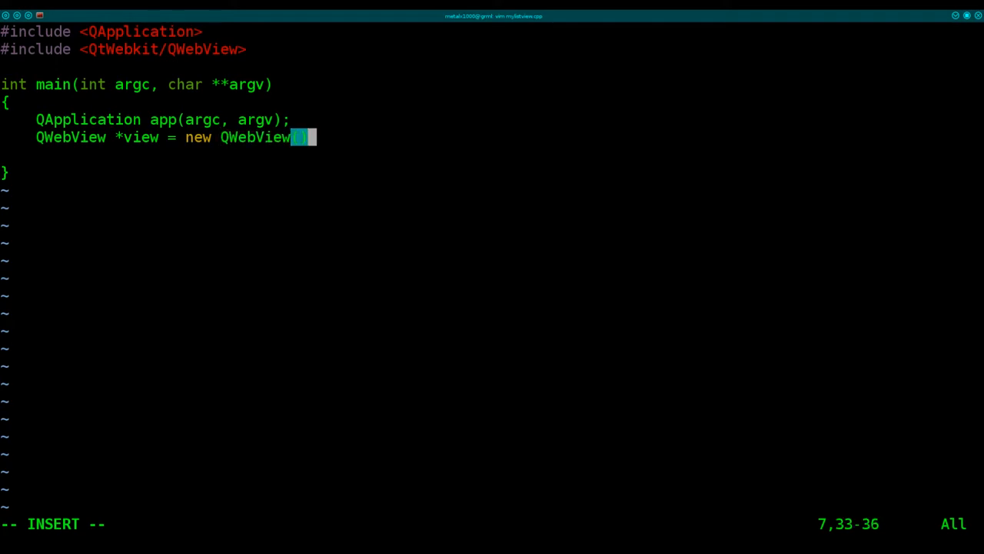
pyautogui.write(';')
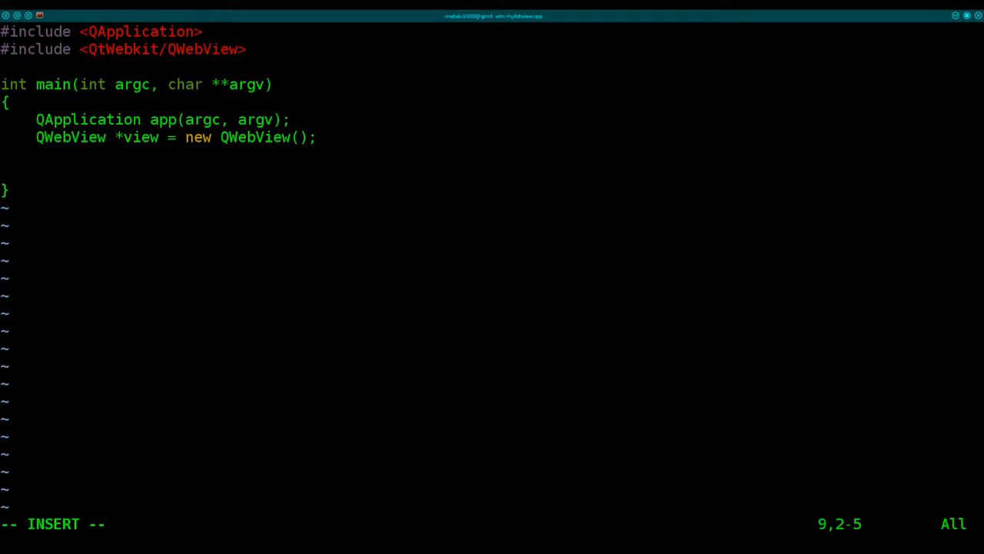
# End main() with return app.exec(); before the closing brace.
pyautogui.write('return a')
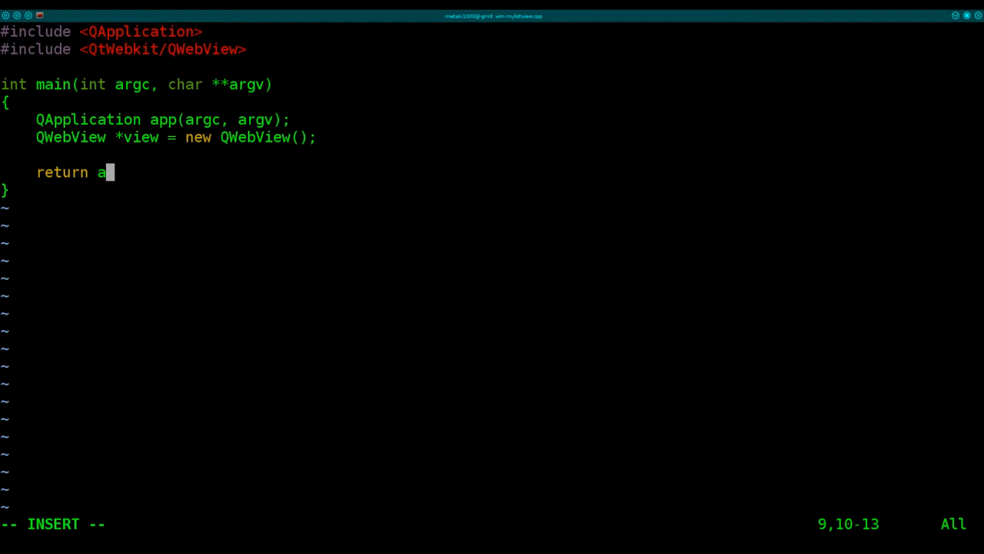
pyautogui.write('pp.e')
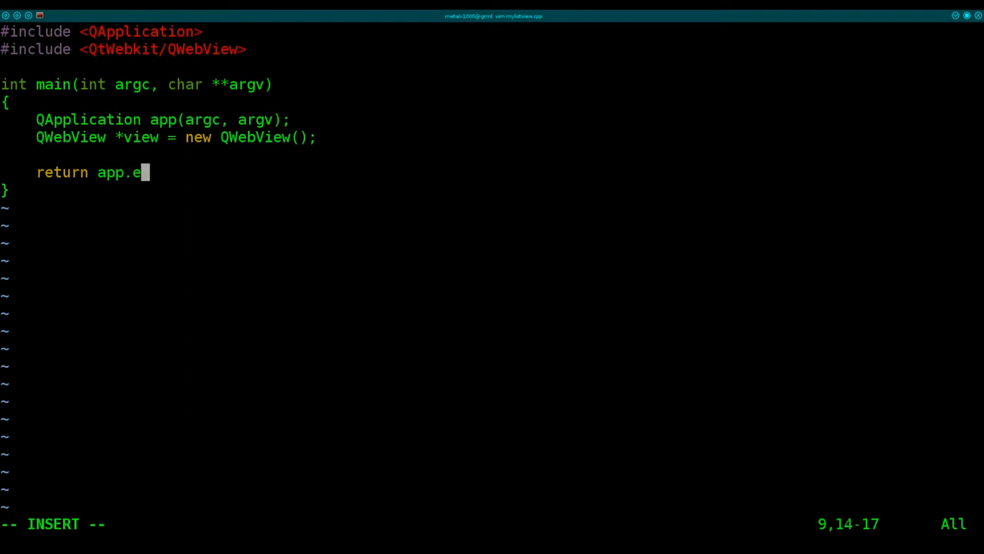
pyautogui.write('xec(')
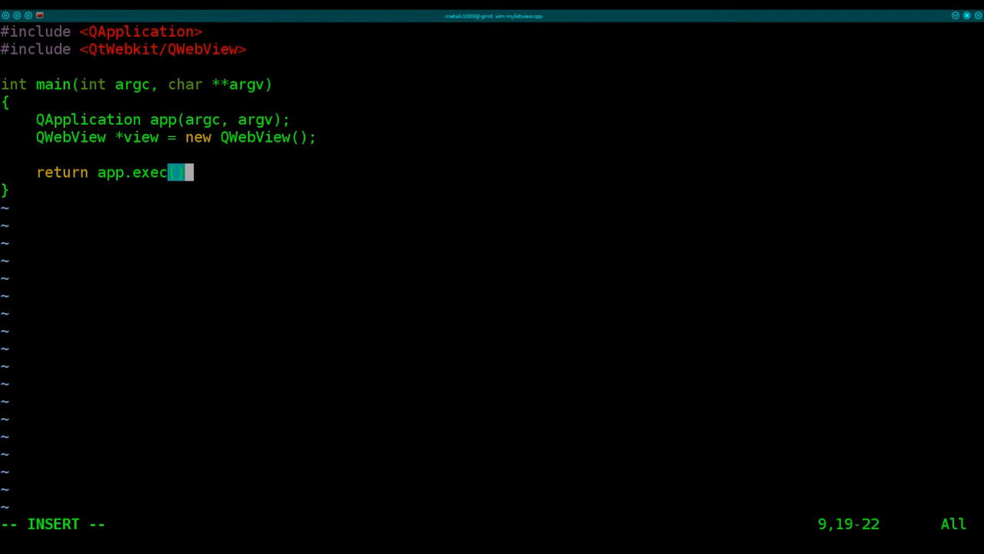
pyautogui.write(';')
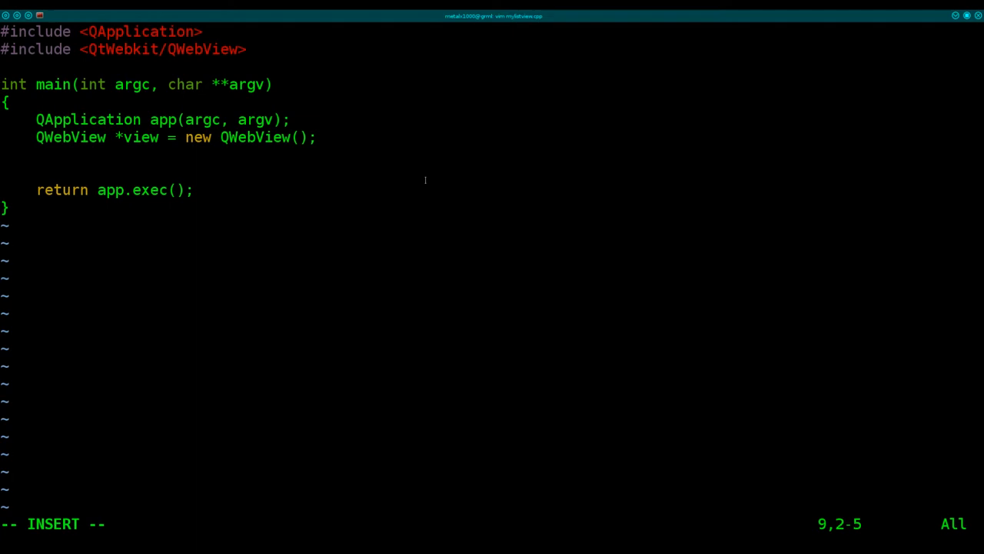
# Add view->resize(600,800); above the return statement.
pyautogui.write('view')
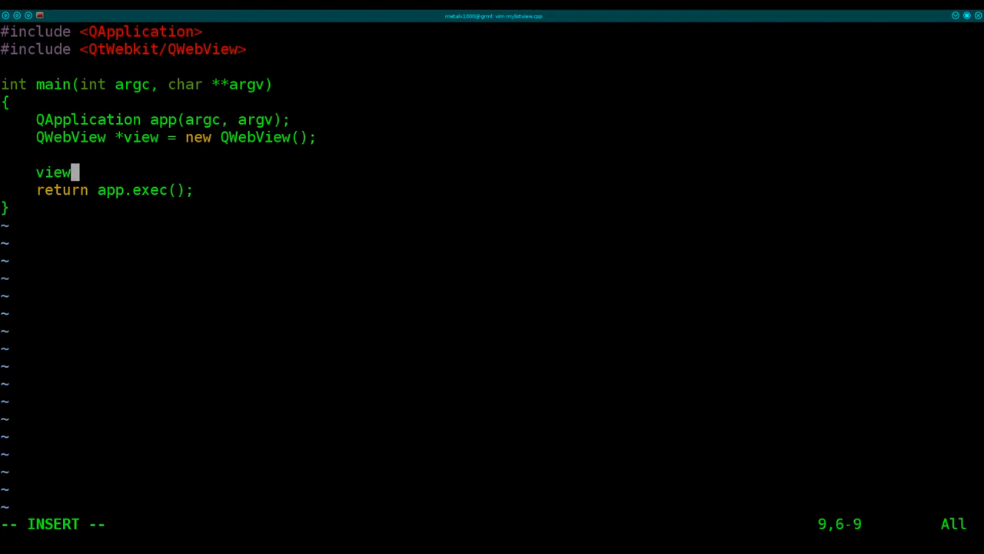
pyautogui.write('->re')
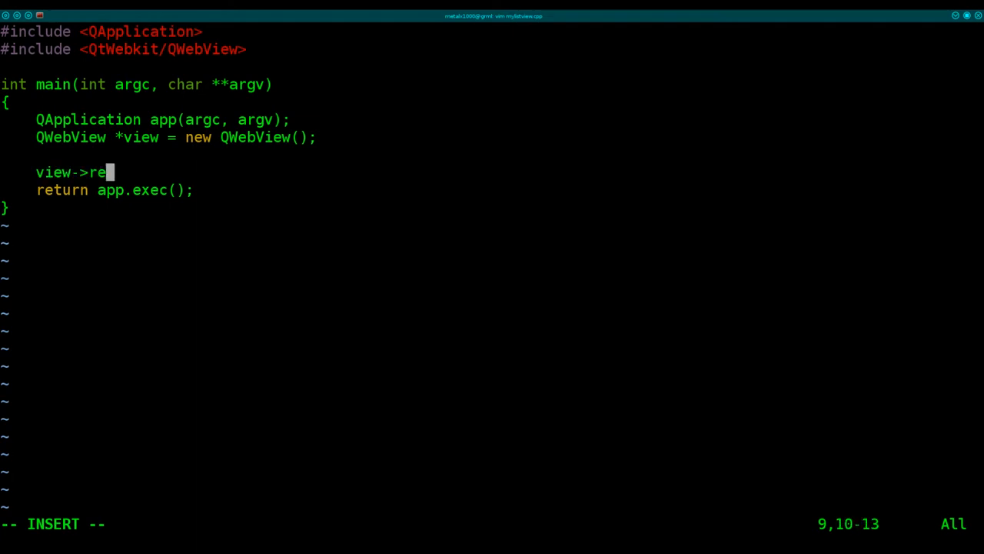
pyautogui.write('size(')
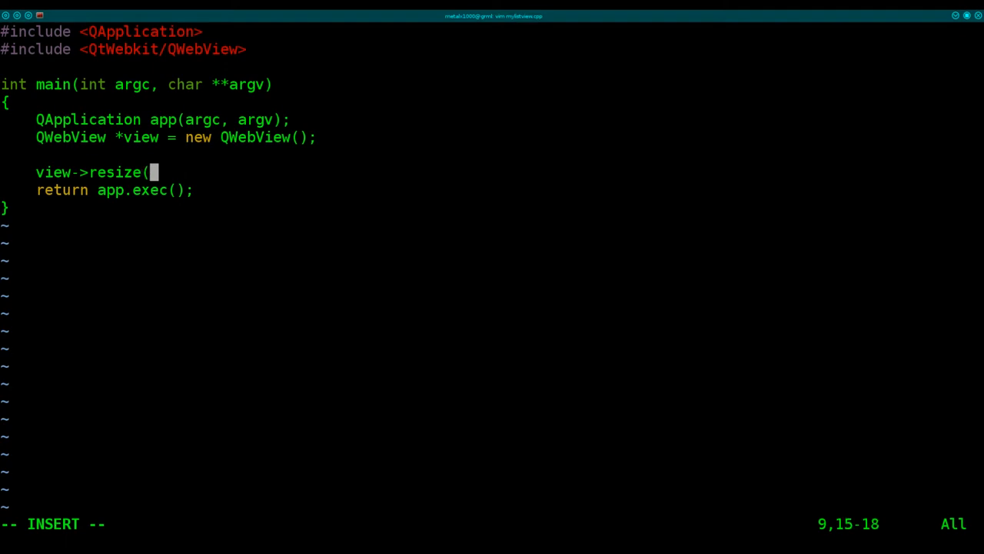
pyautogui.write('600,800);')
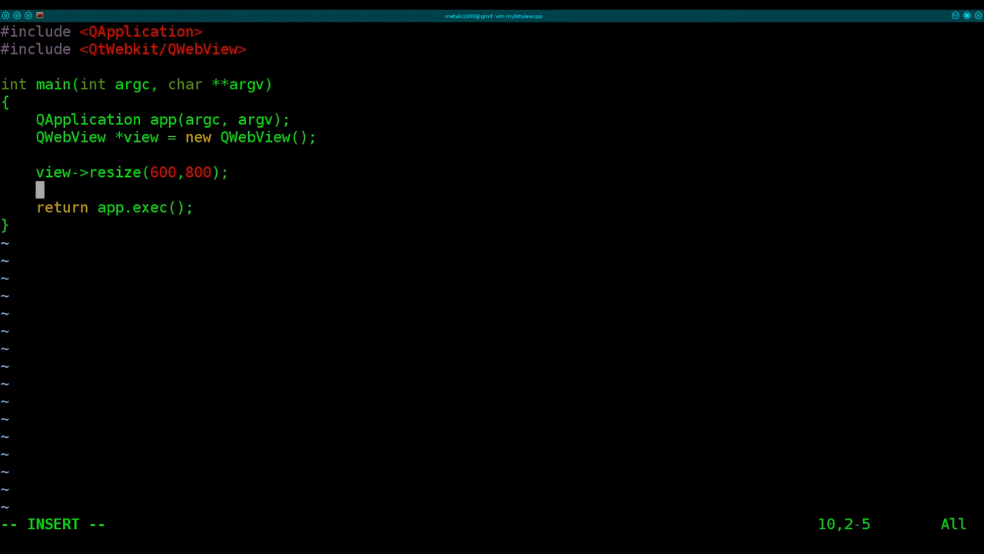
pyautogui.write('v')
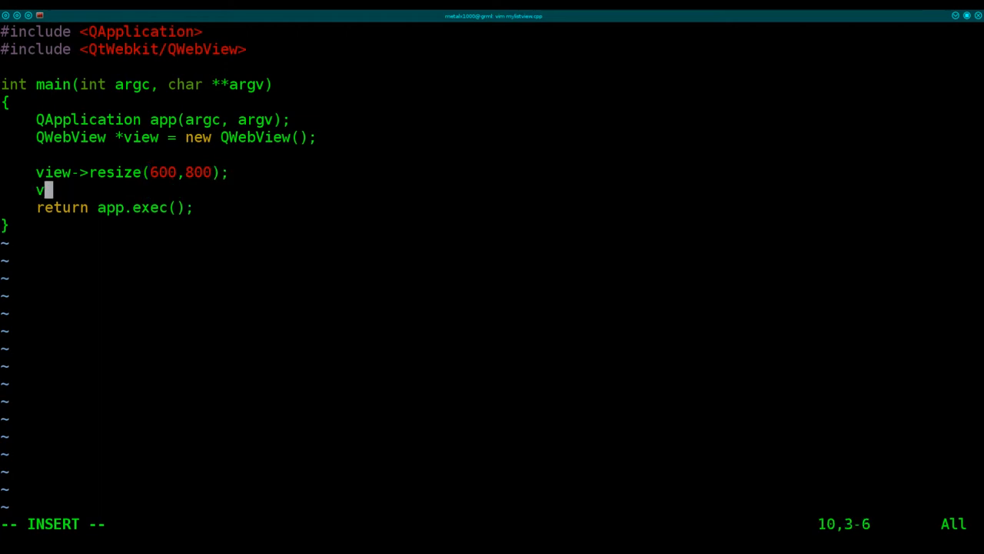
pyautogui.write('iew->')
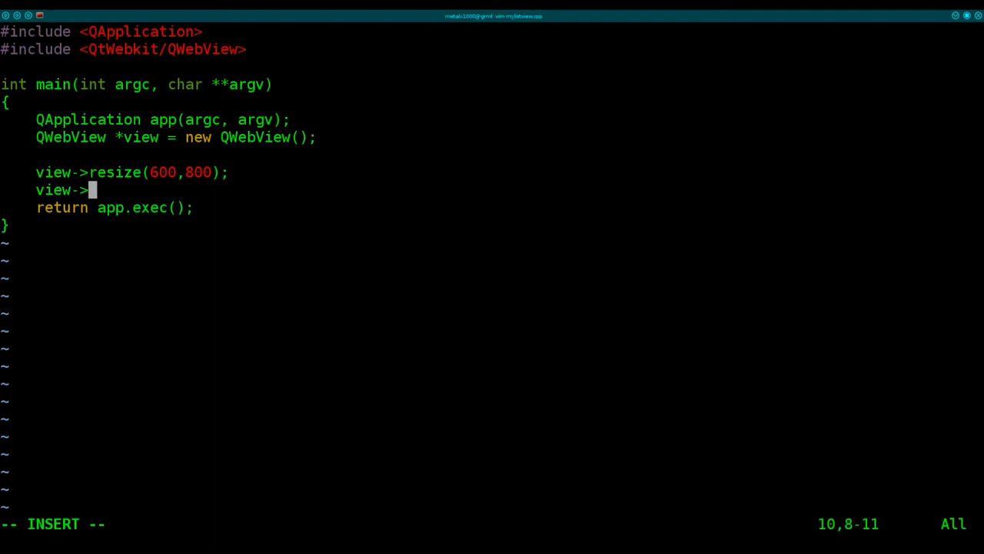
pyautogui.write('load')
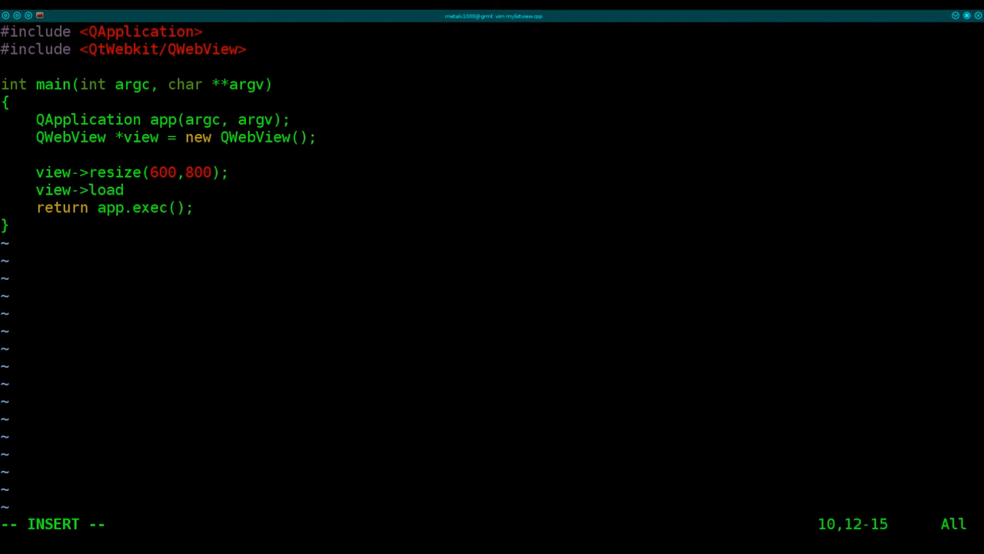
pyautogui.write('(Q')
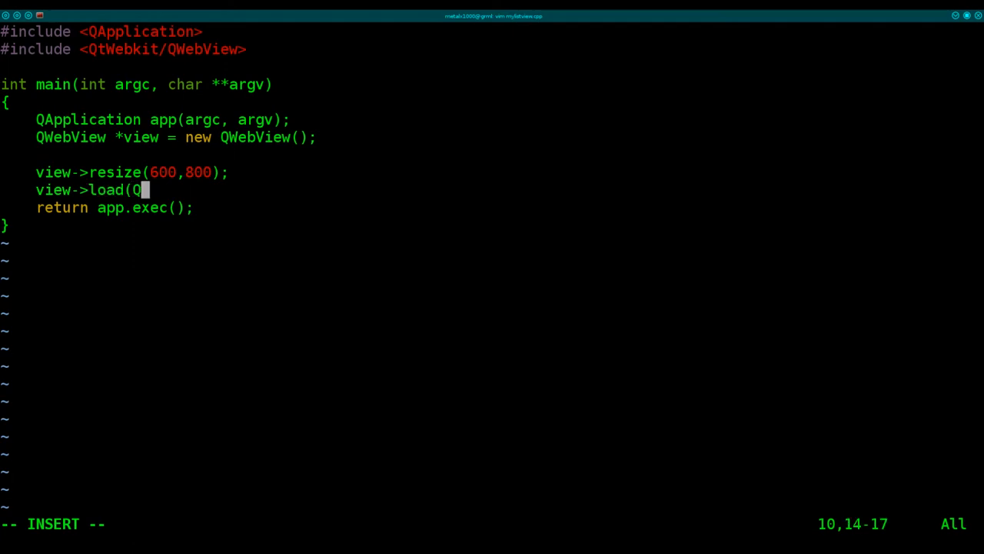
pyautogui.write('Url')
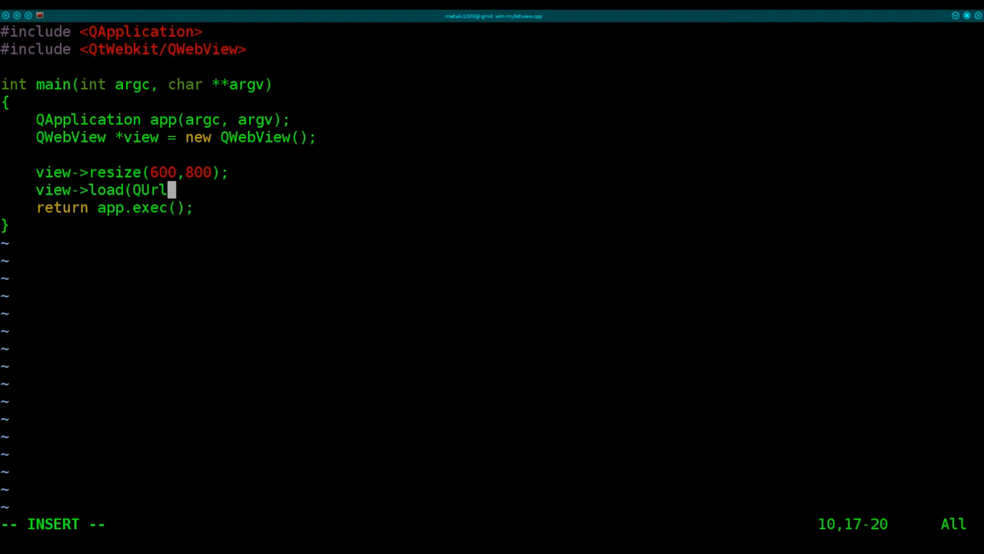
pyautogui.write('(""));')
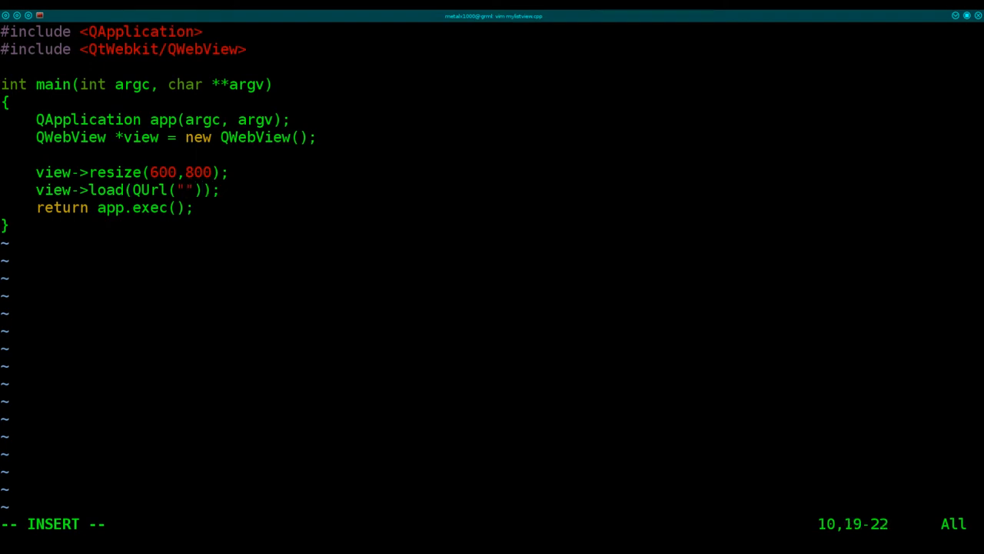
pyautogui.write('http:/')
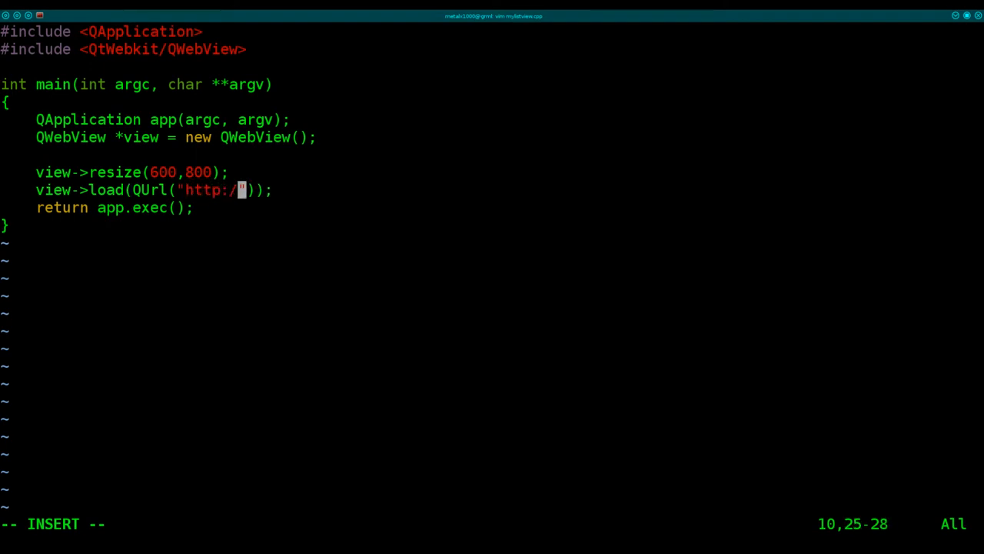
pyautogui.write('/')
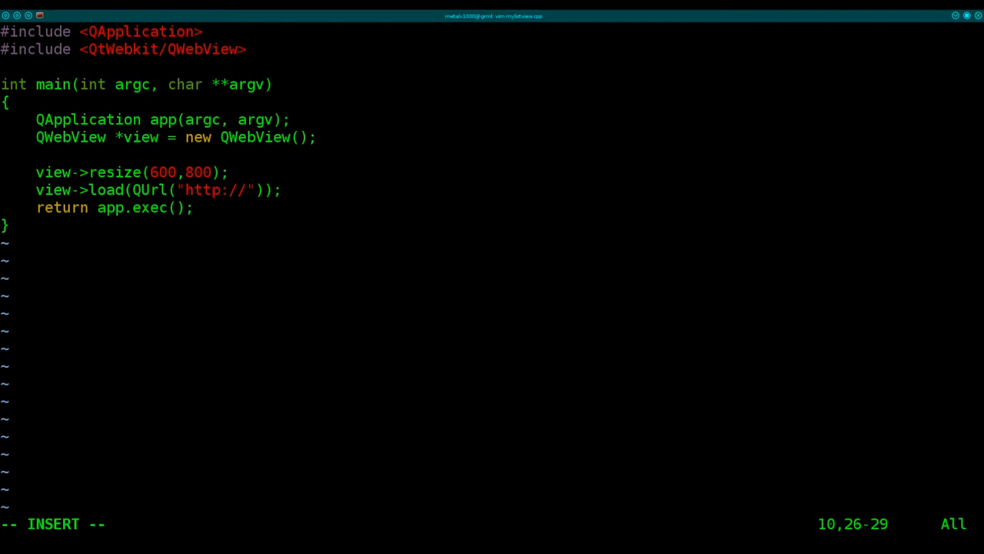
pyautogui.write('filmsbykris.com')
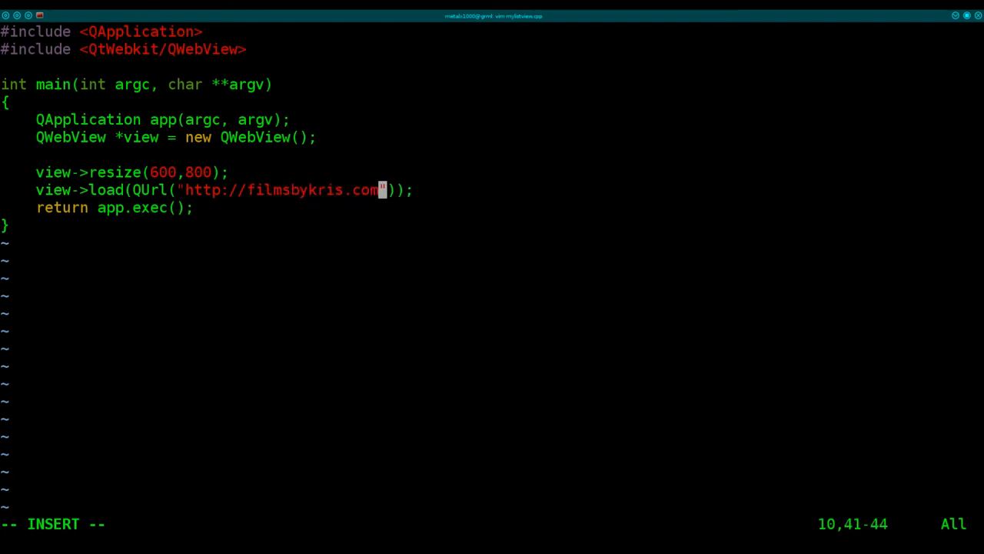
pyautogui.write('/scripts')
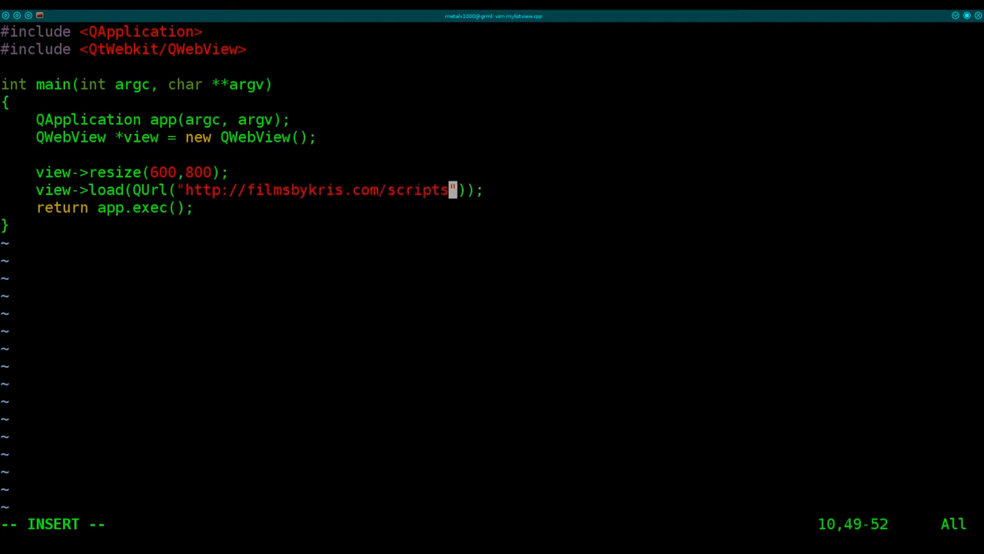
pyautogui.write('/list/')
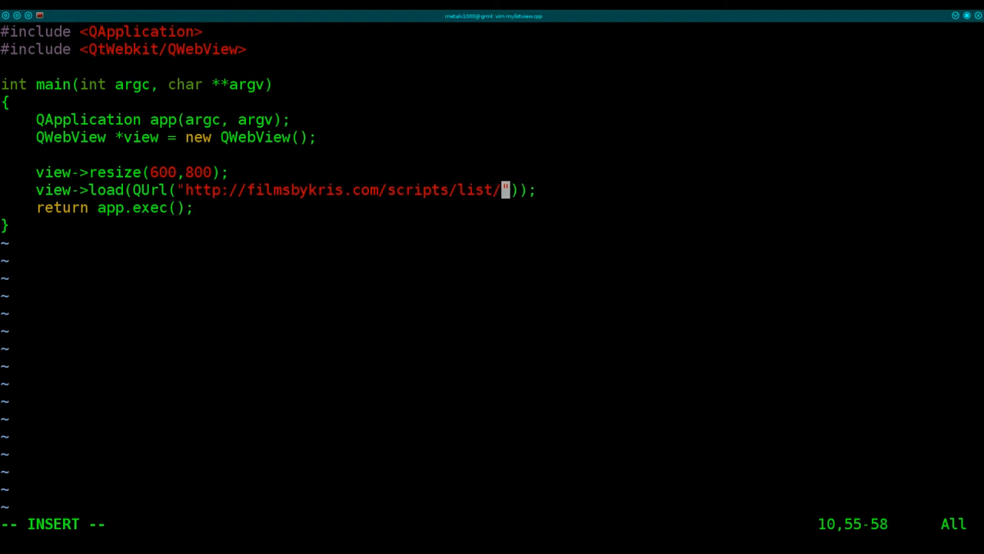
pyautogui.write('index.h')
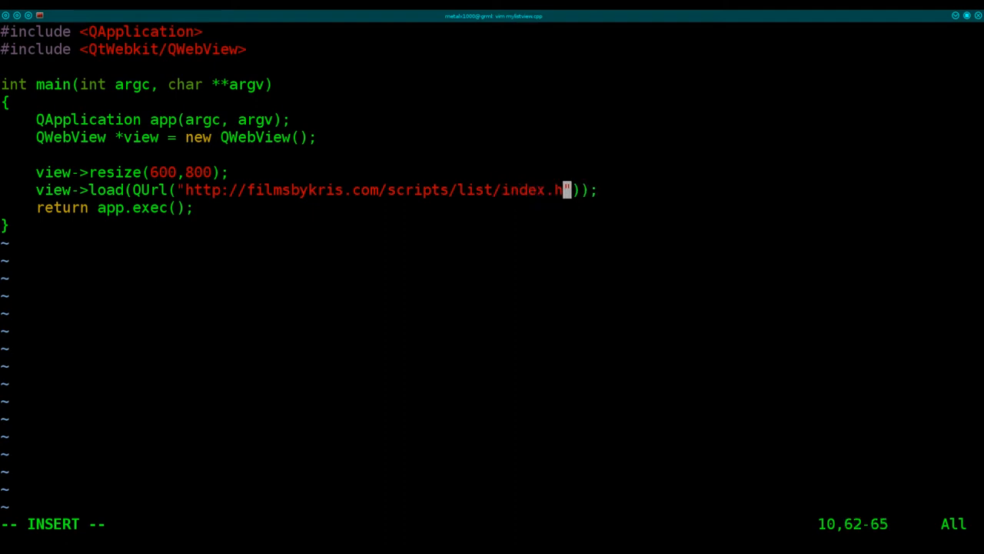
pyautogui.write('tml')
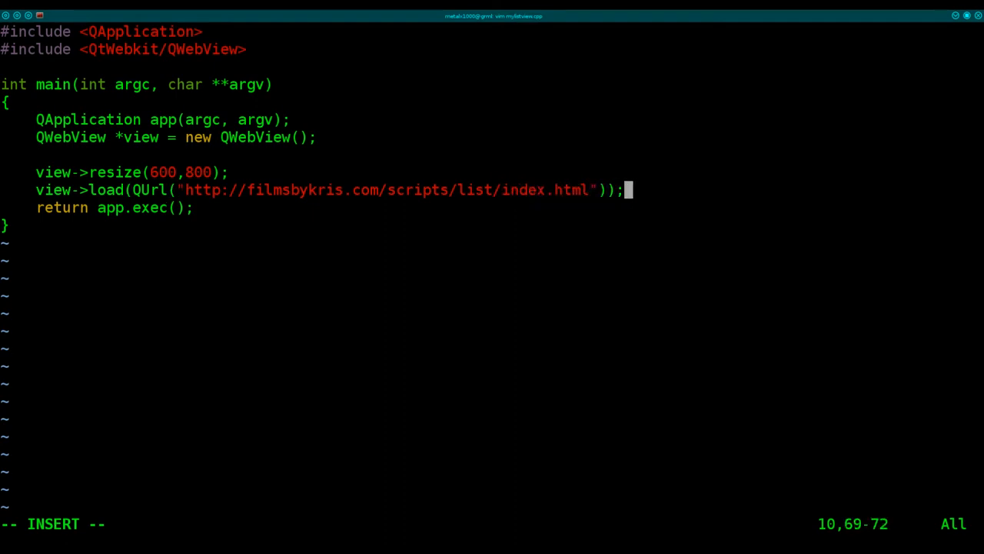
pyautogui.press('Enter')
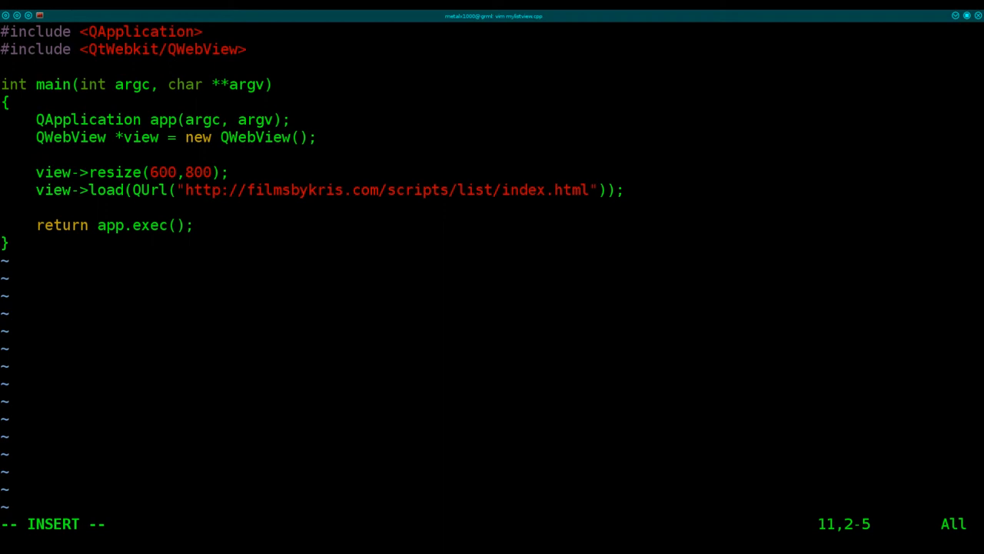
# Add view->show(); before app.exec(), then save and quit Vim.
pyautogui.write('view')
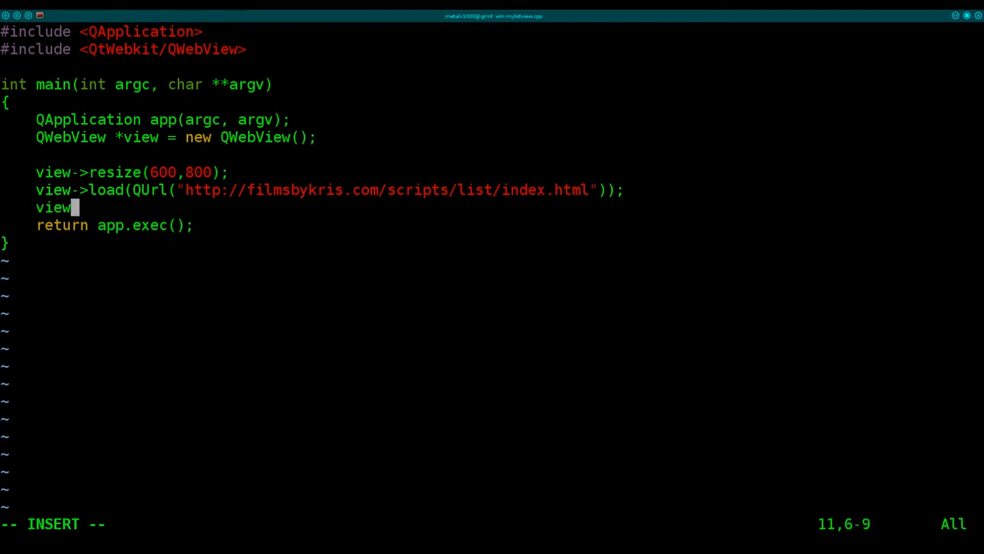
pyautogui.write('->')
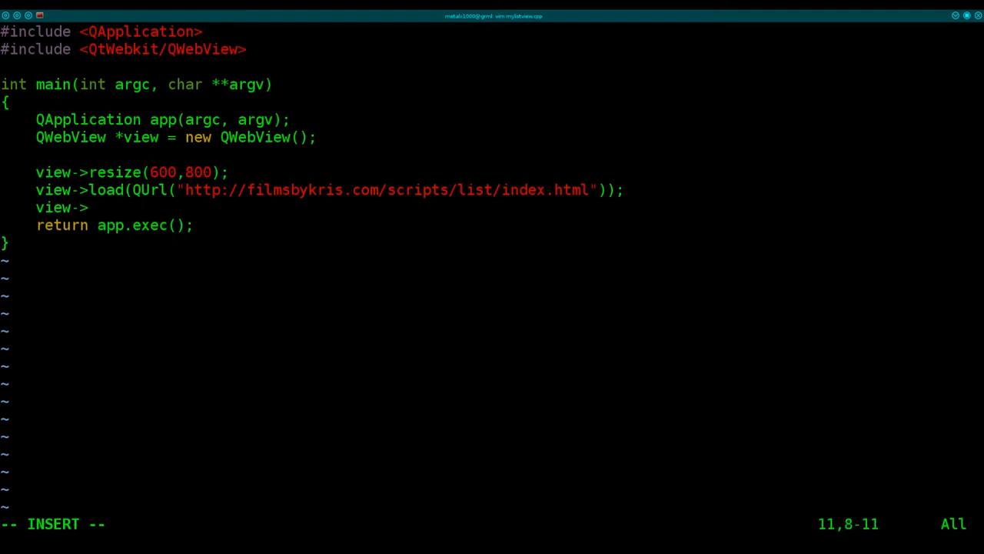
pyautogui.write('show();')
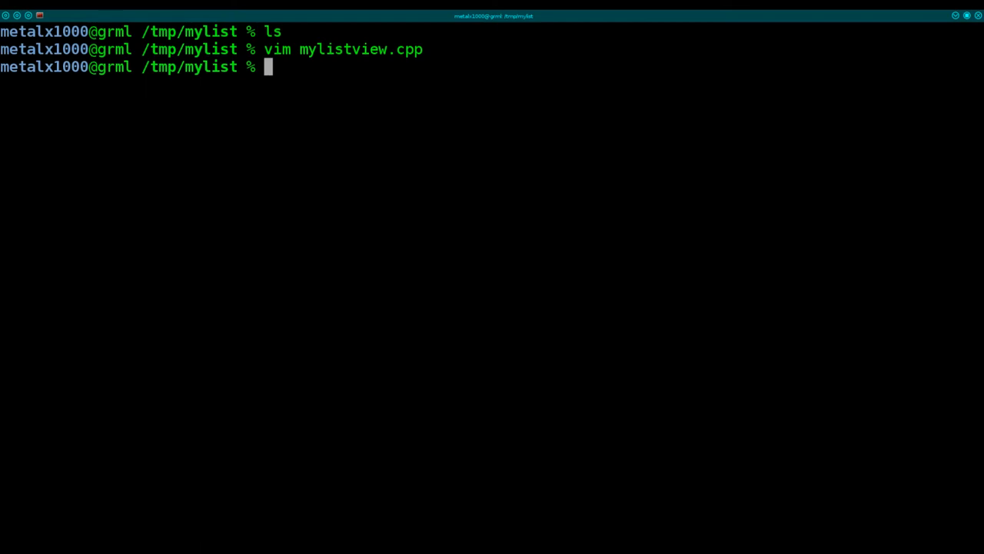
# Generate mylist.pro with qmake -project and open it in Vim.
pyautogui.write('qmake -')
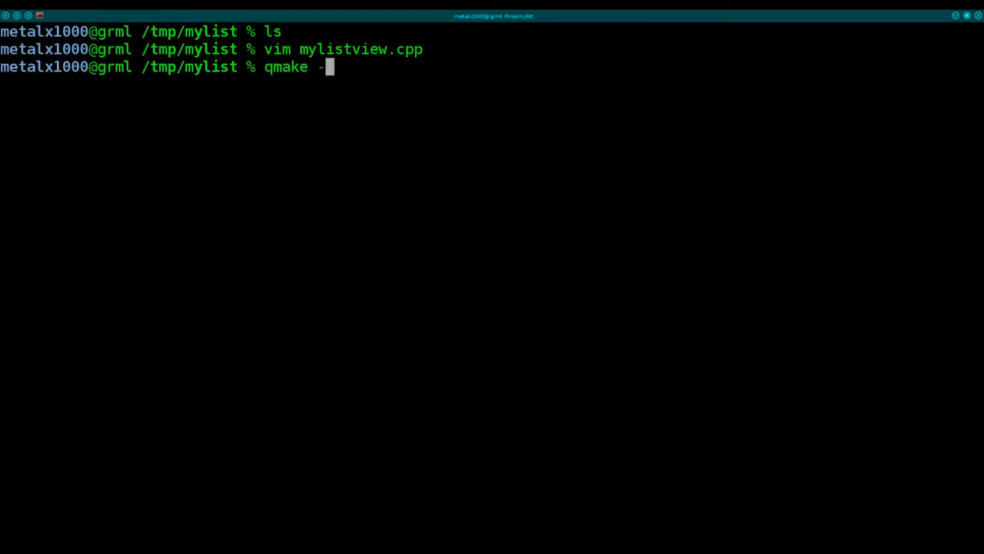
pyautogui.write('pro')
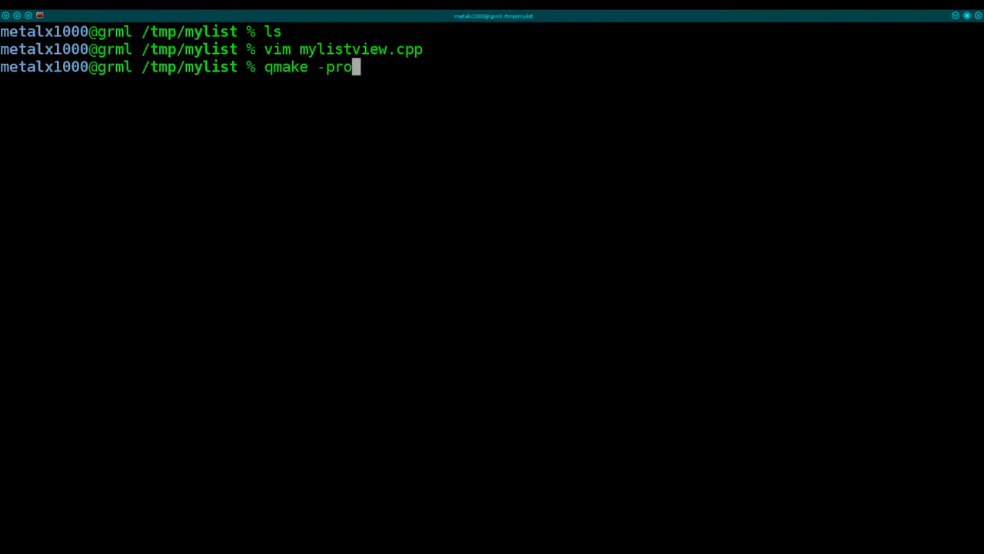
pyautogui.write('ject')
pyautogui.write('ls')
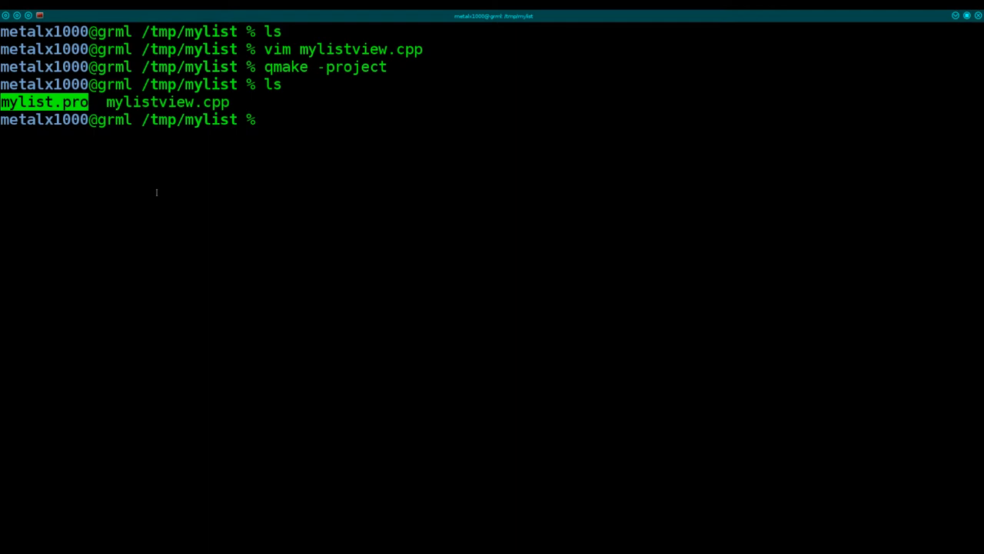
pyautogui.write('vim')
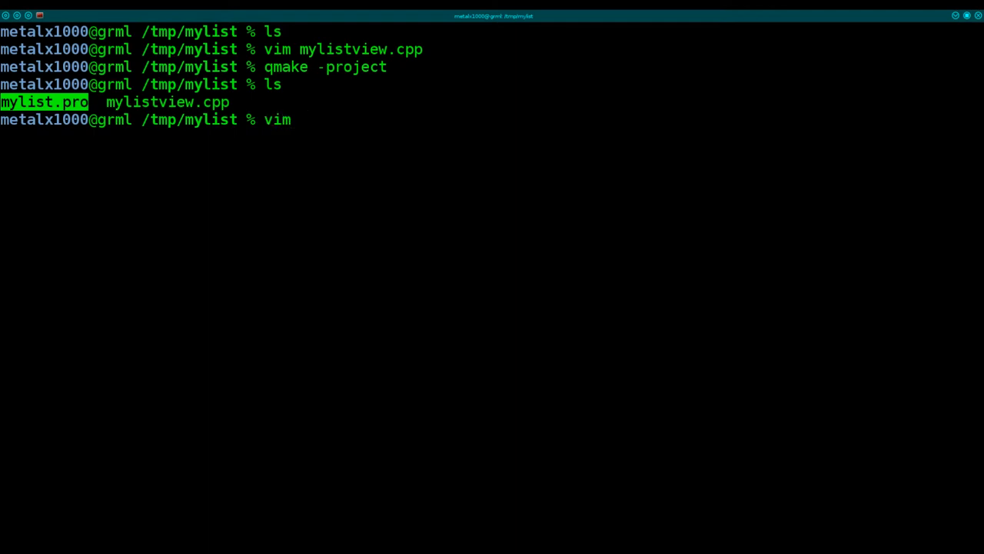
pyautogui.write('mylist.')
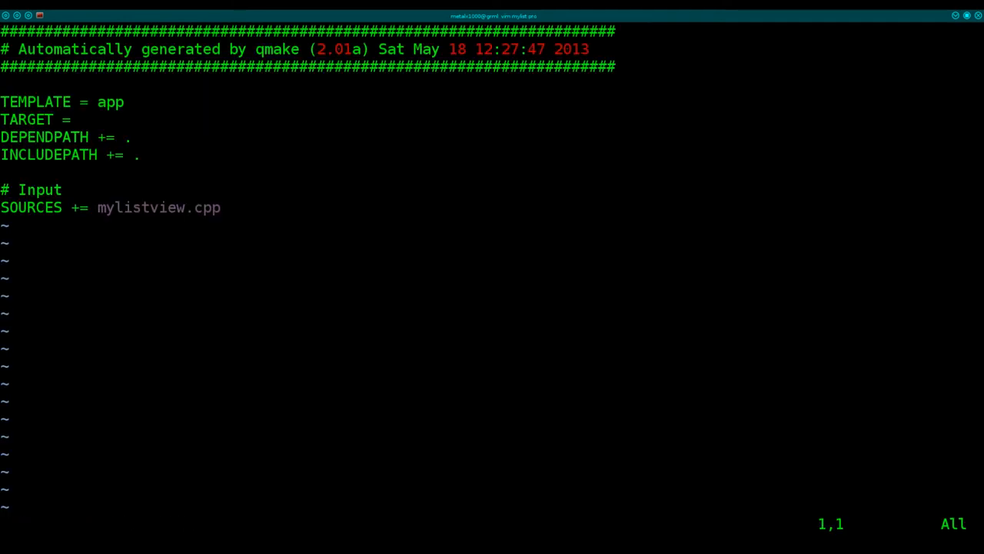
# Append a QT += webkit line below the SOURCES entry in mylist.pro and save.
pyautogui.press('G')
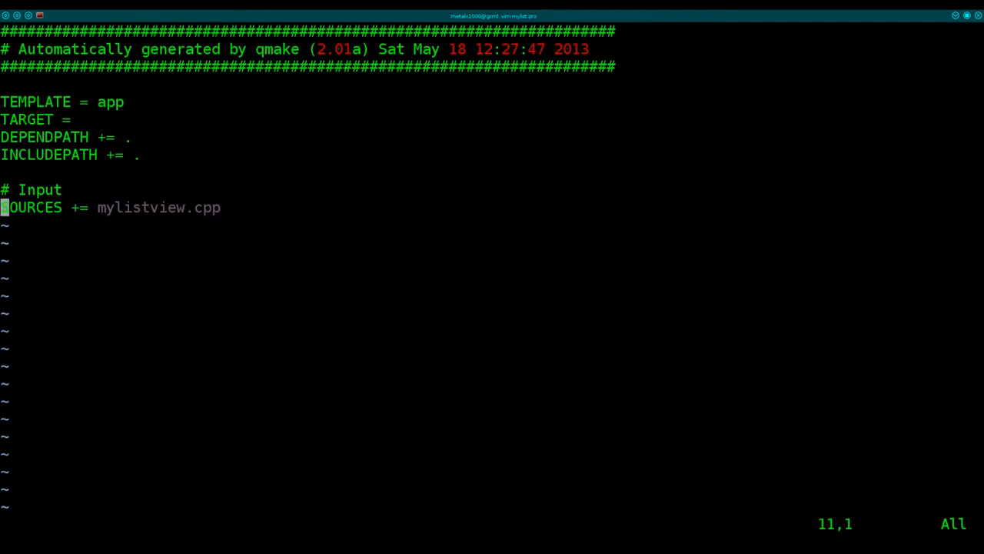
pyautogui.press('$')
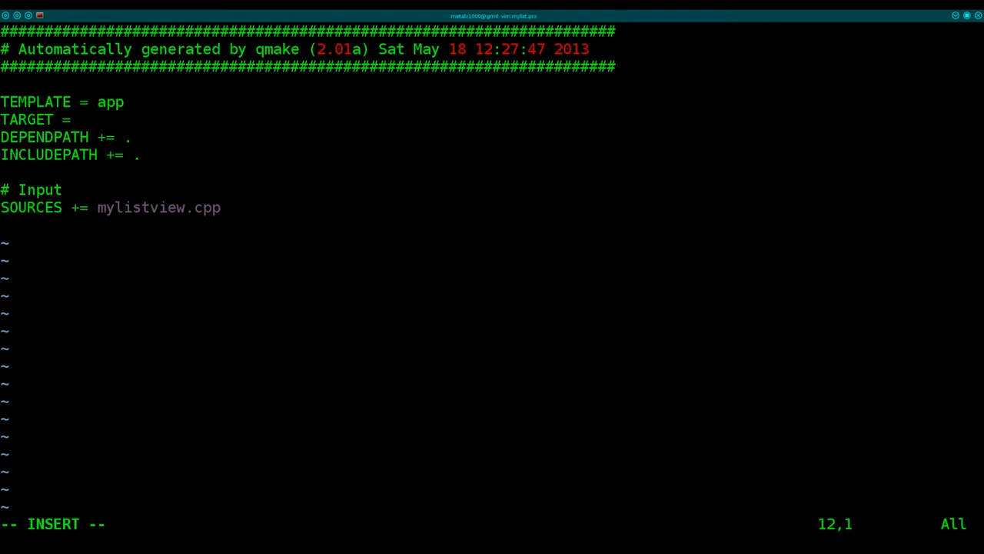
pyautogui.press('Return')
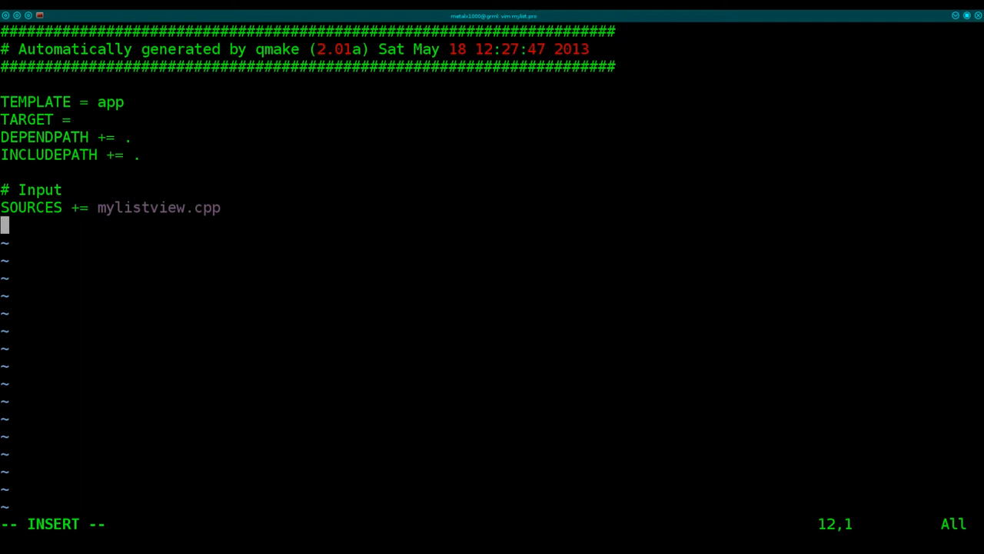
pyautogui.write('QT +=')
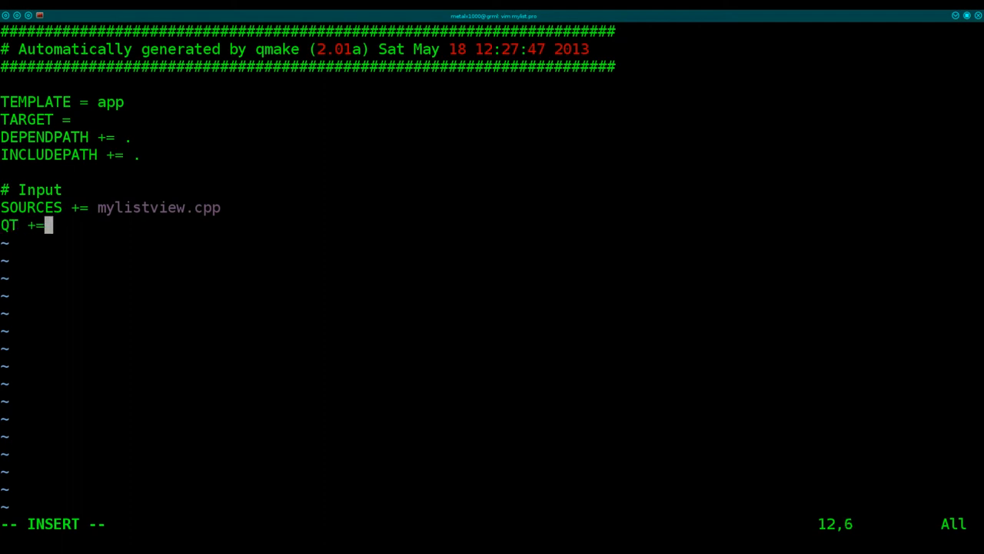
pyautogui.write('webkit')
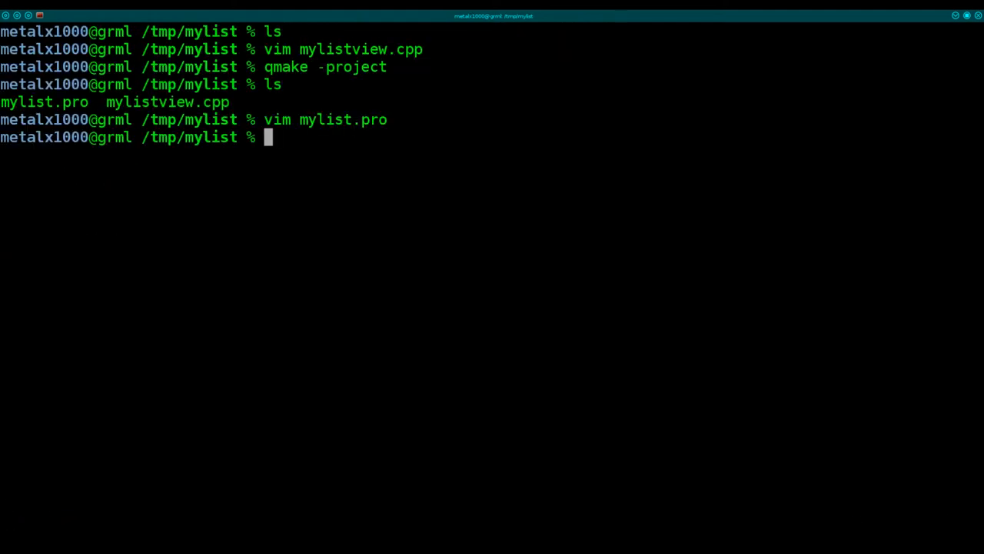
# Run qmake and make, hit the missing QtWebkit/QWebView include error, and begin removing the Makefile.
pyautogui.write('qmake')
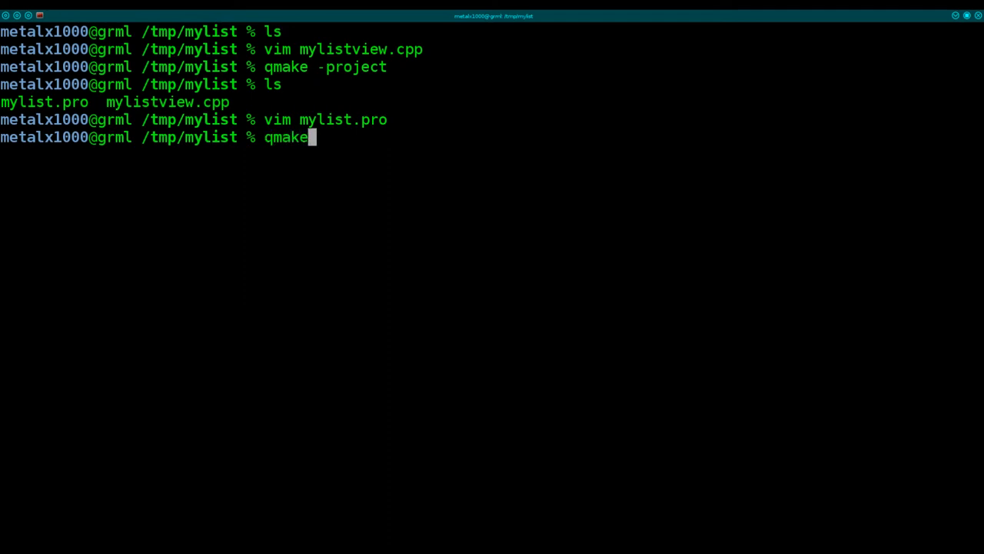
pyautogui.write('make')
pyautogui.write('ls')
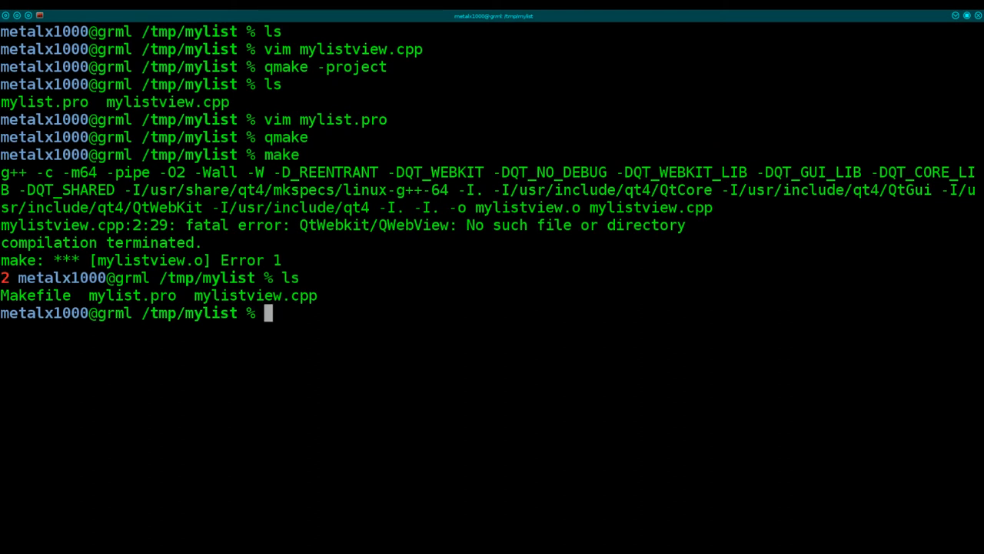
pyautogui.write('rm Makefile')
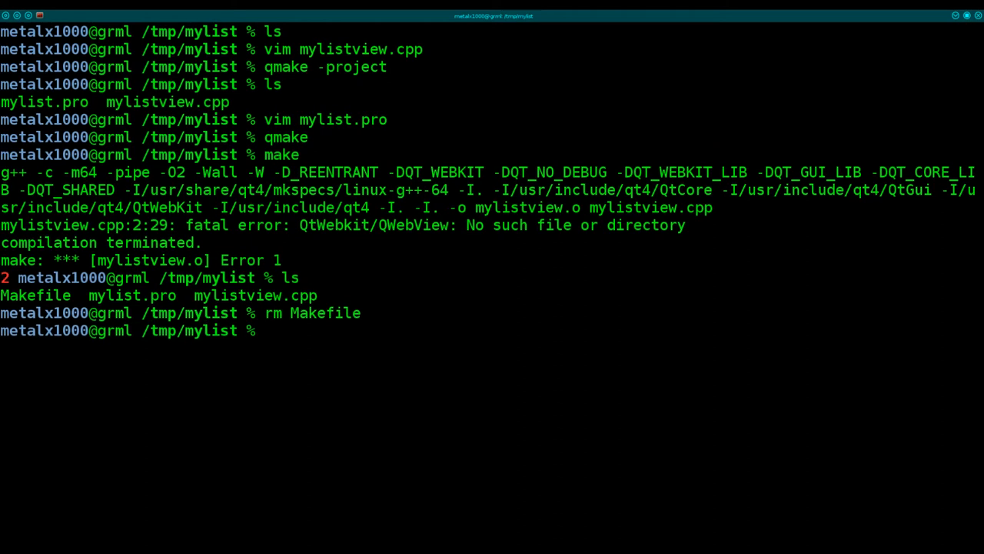
# Remove the old mylist.pro and rename mylistview.cpp to mylist.cpp.
pyautogui.write('rm mlist.pro')
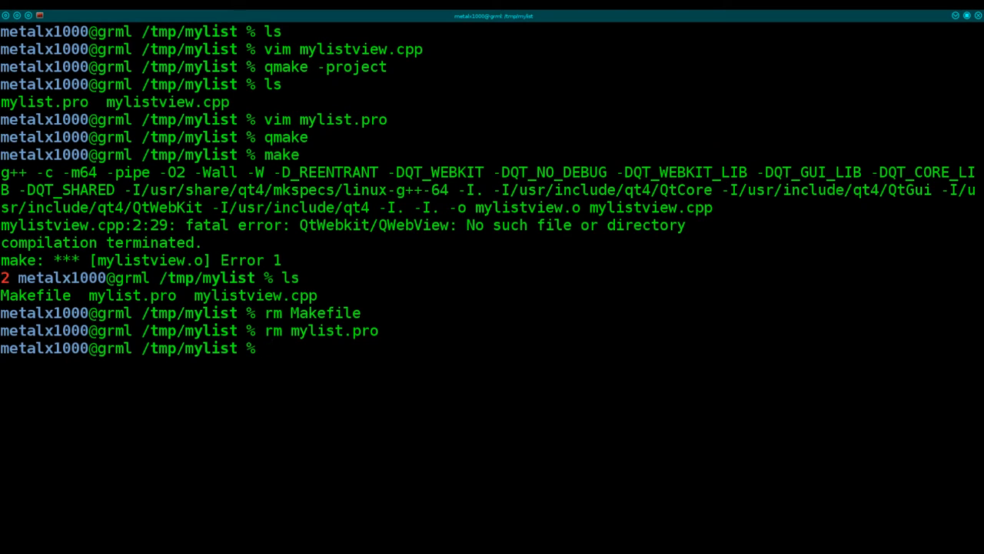
pyautogui.write('mv mylistview.cpp')
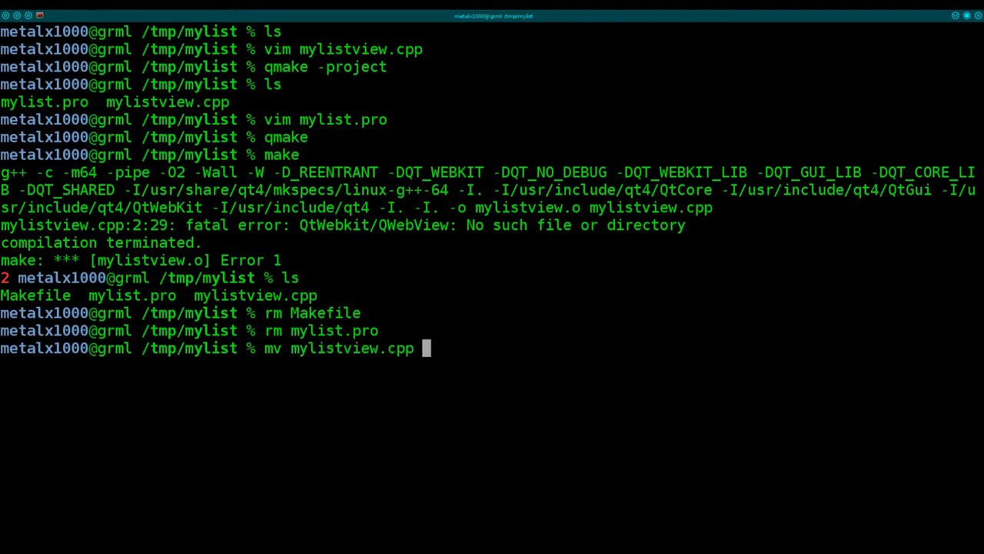
pyautogui.write('mylistview.cpp')
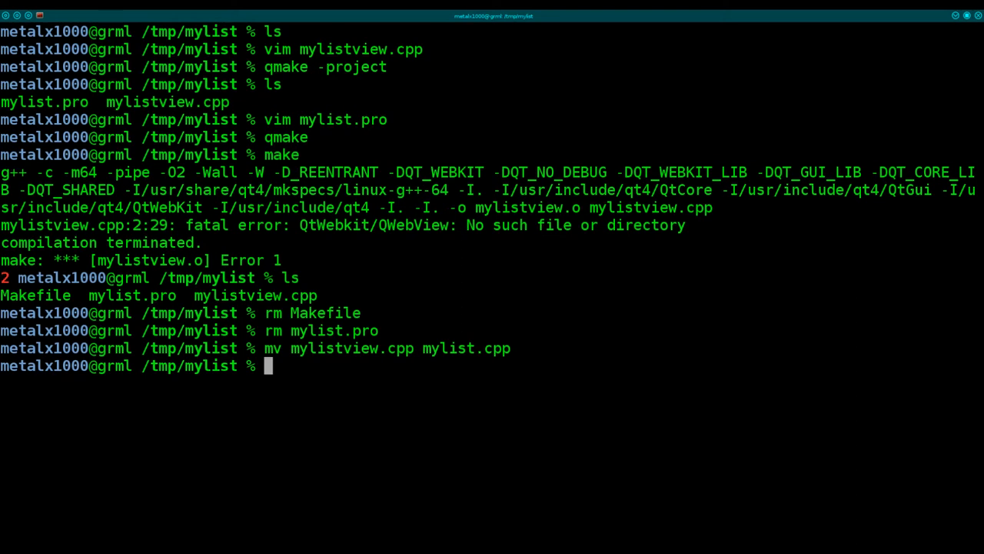
# Regenerate the project file with qmake -project and load mylist.pro in Vim.
pyautogui.write('qmake -pro')
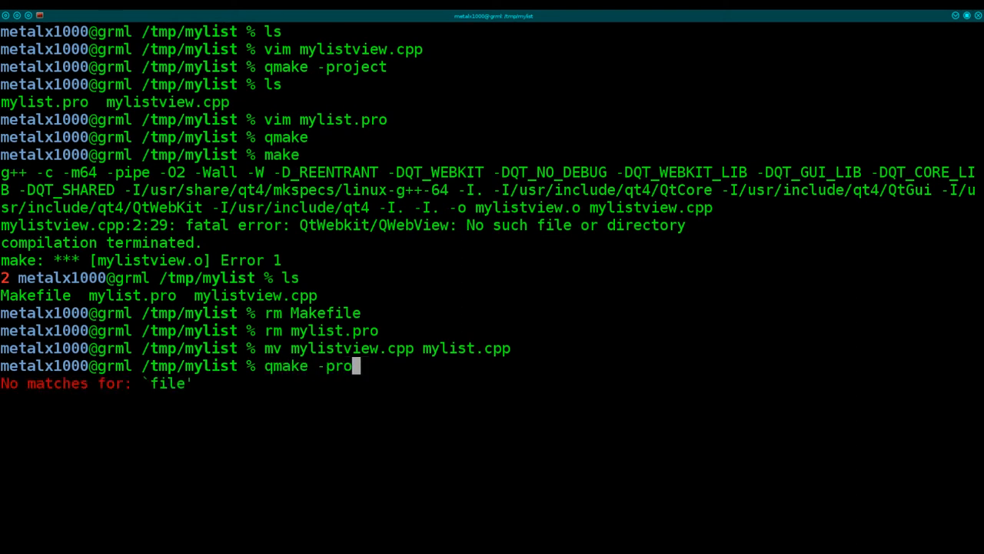
pyautogui.write('ject')
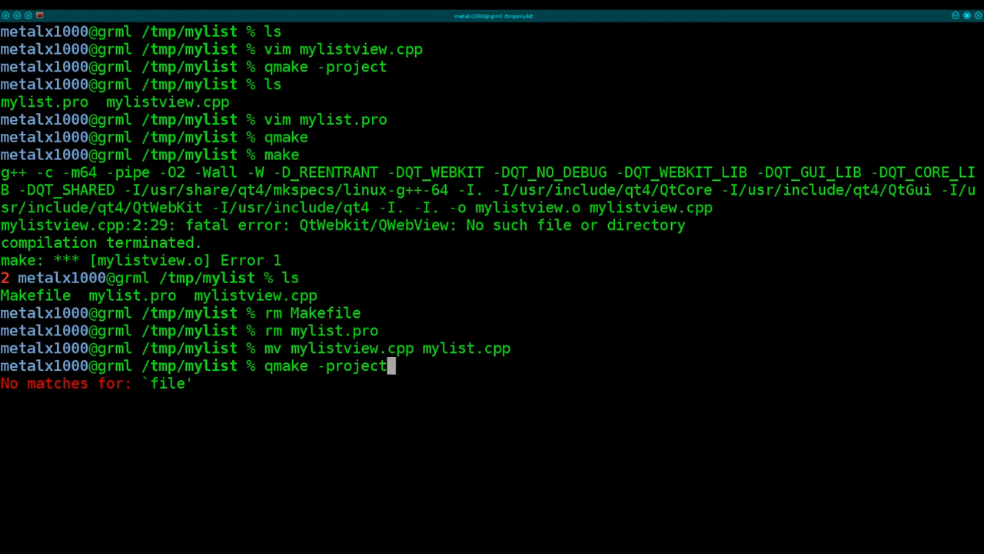
pyautogui.press('Return')
pyautogui.write('ls')
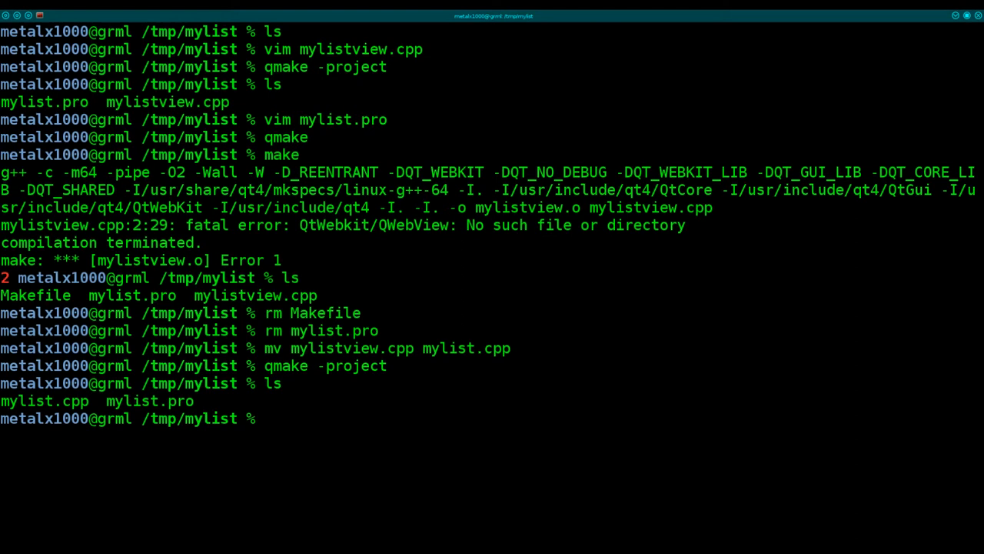
pyautogui.write('vim m')
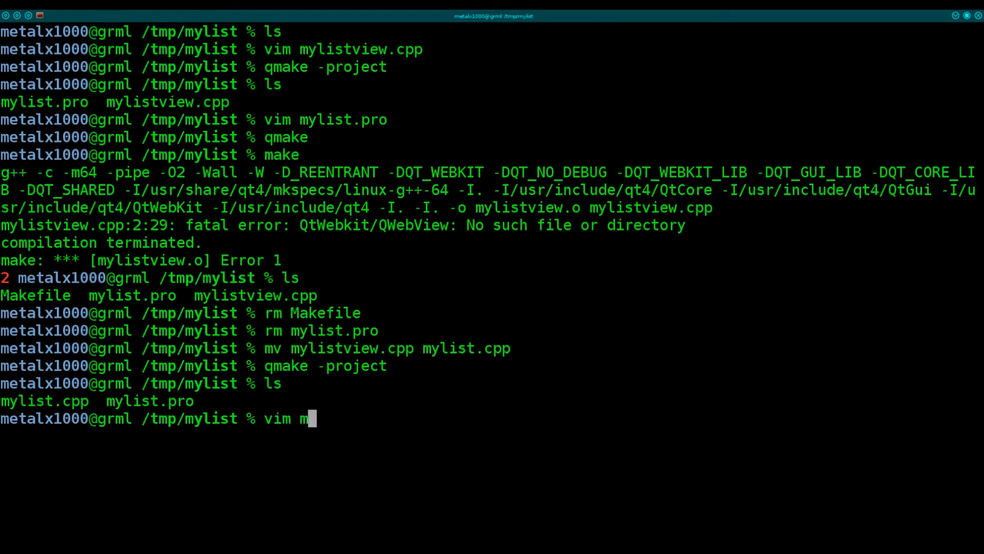
pyautogui.write('ylist.p')
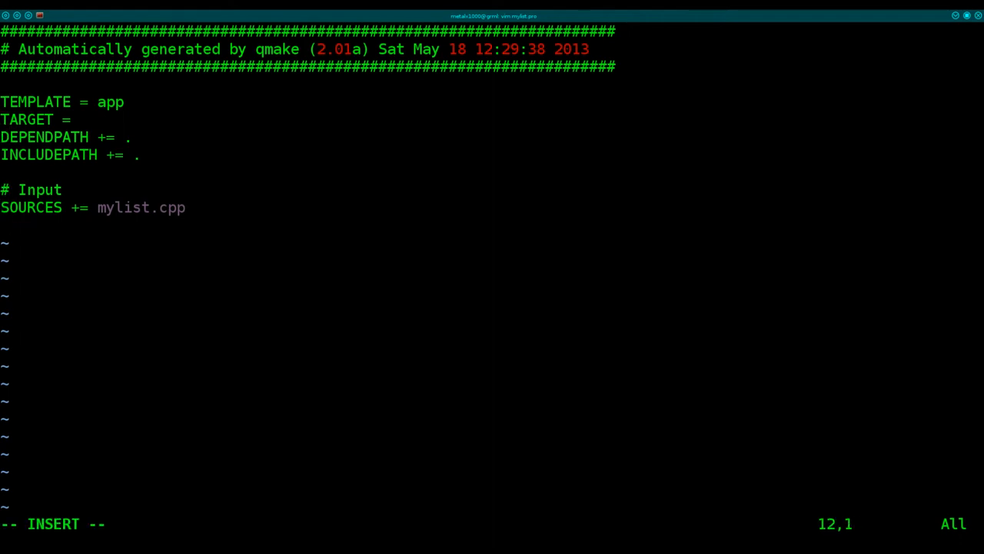
# Add the line QT += webkit below SOURCES in mylist.pro and save it.
pyautogui.write('QT +=')
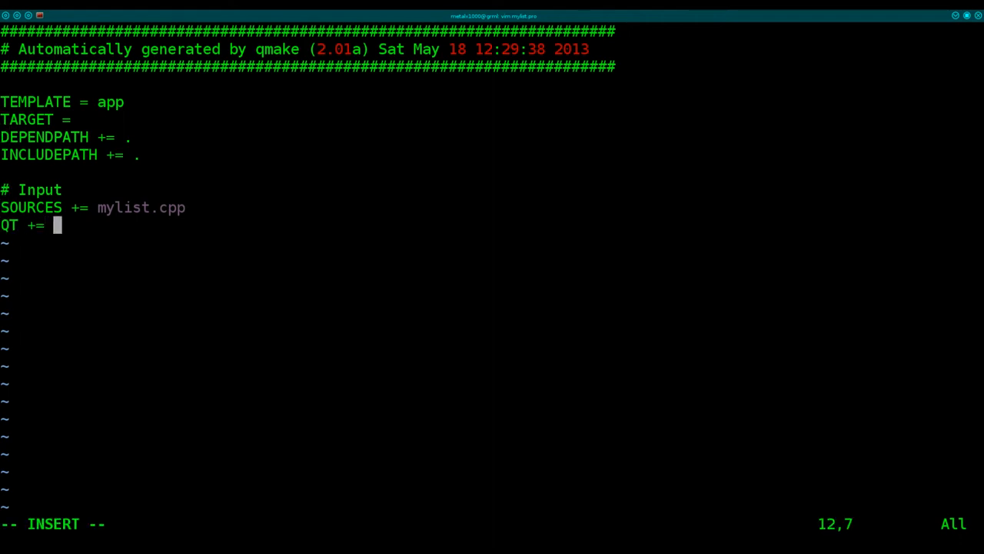
pyautogui.write('webkit')
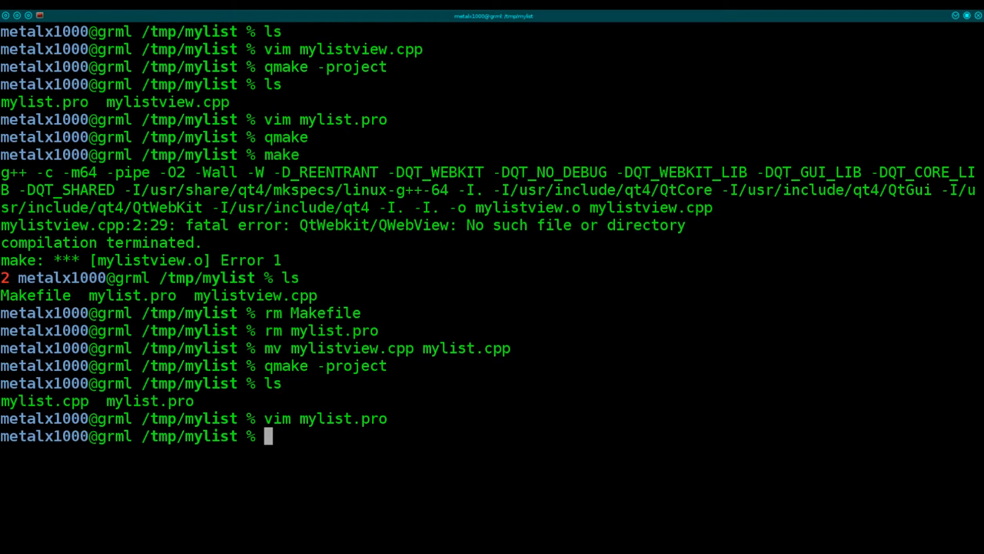
# Rebuild with qmake and make, then correct the include to QtWebKit/QWebView in the source and save.
pyautogui.write('qmake')
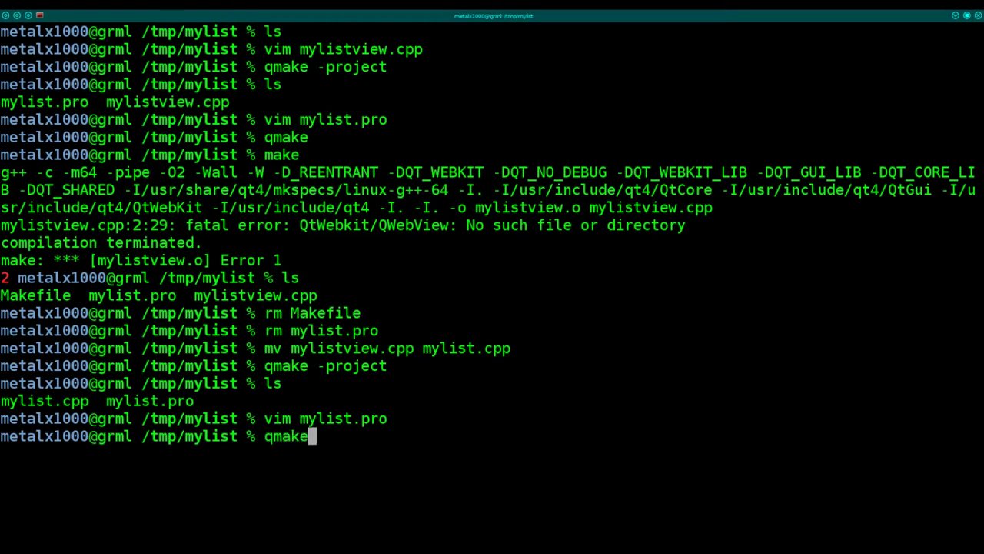
pyautogui.press('Return')
pyautogui.write('vim mylistview.cpp')
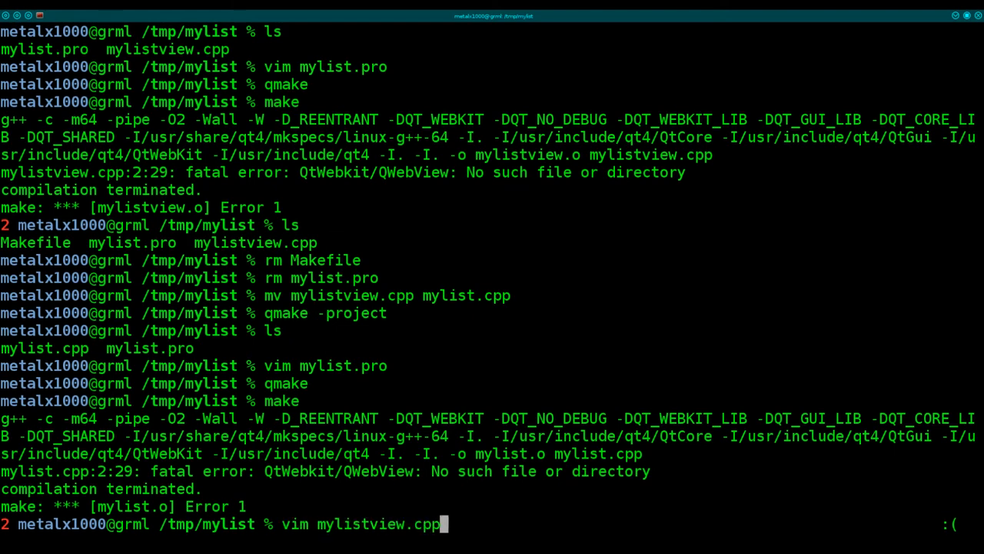
pyautogui.press('Return')
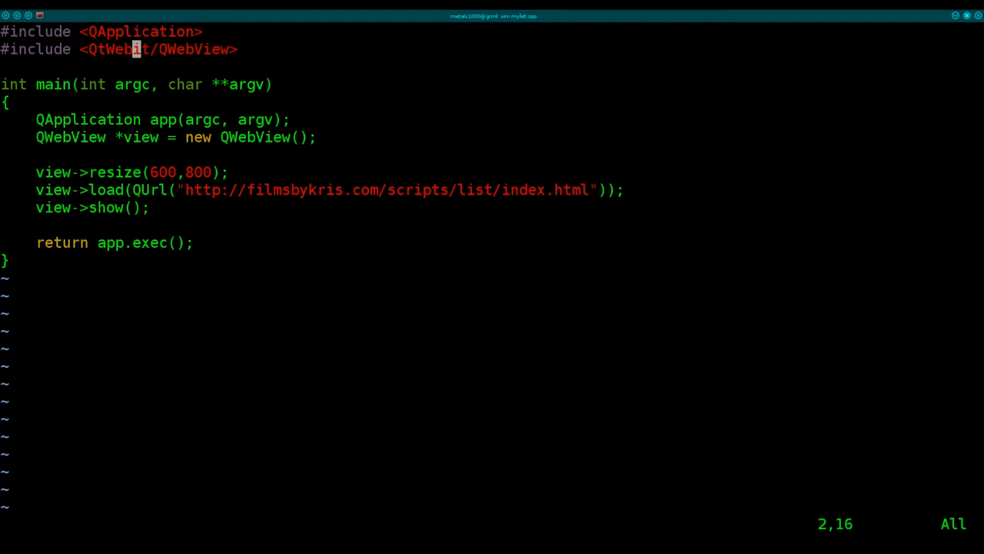
pyautogui.write('K')
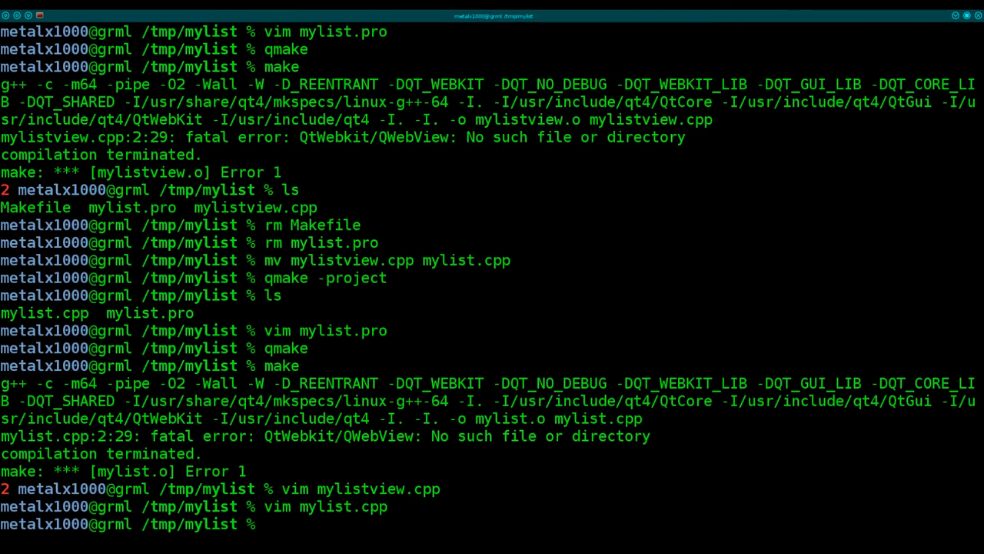
# Run qmake and make successfully and launch the ./mylist executable.
pyautogui.write('qmake')
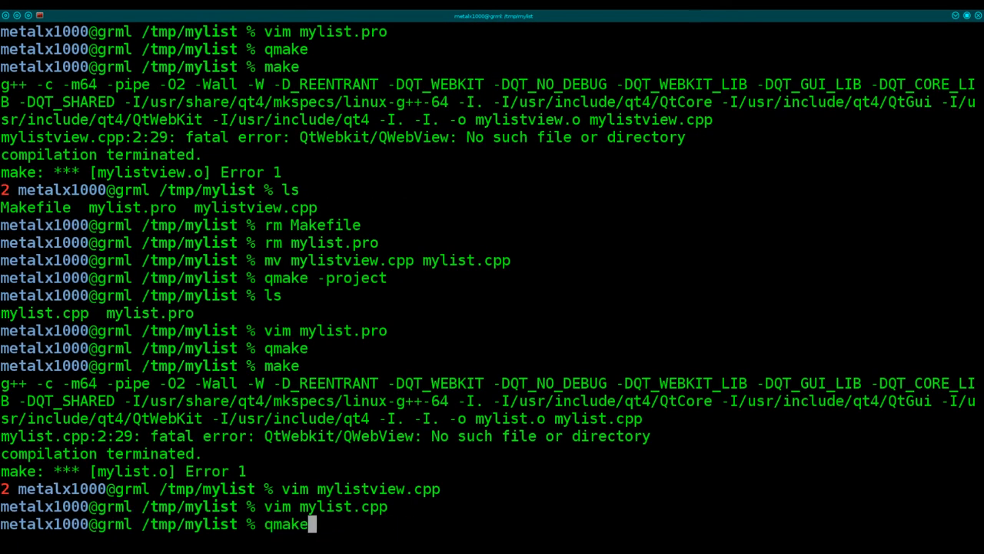
pyautogui.write('vim mylistview.cpp')
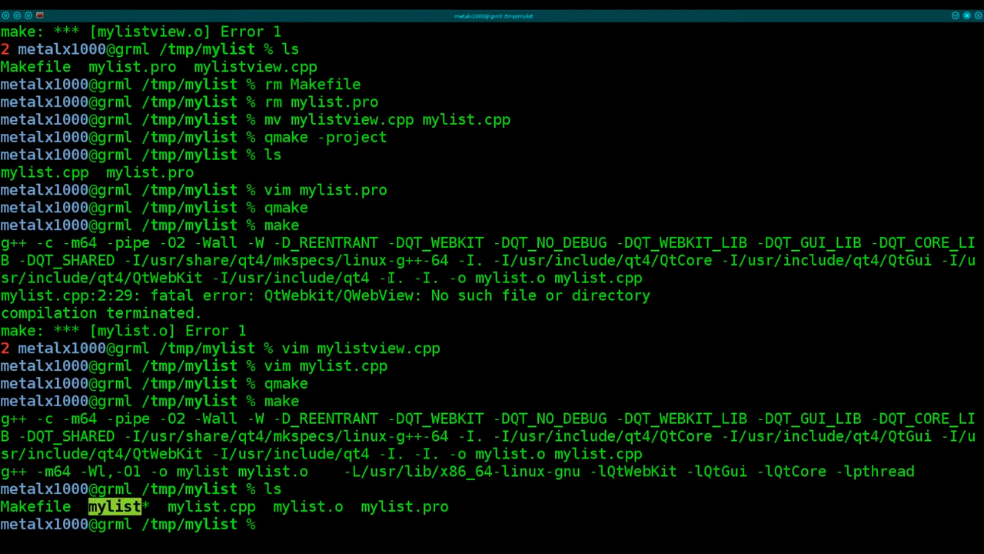
pyautogui.write('./m')
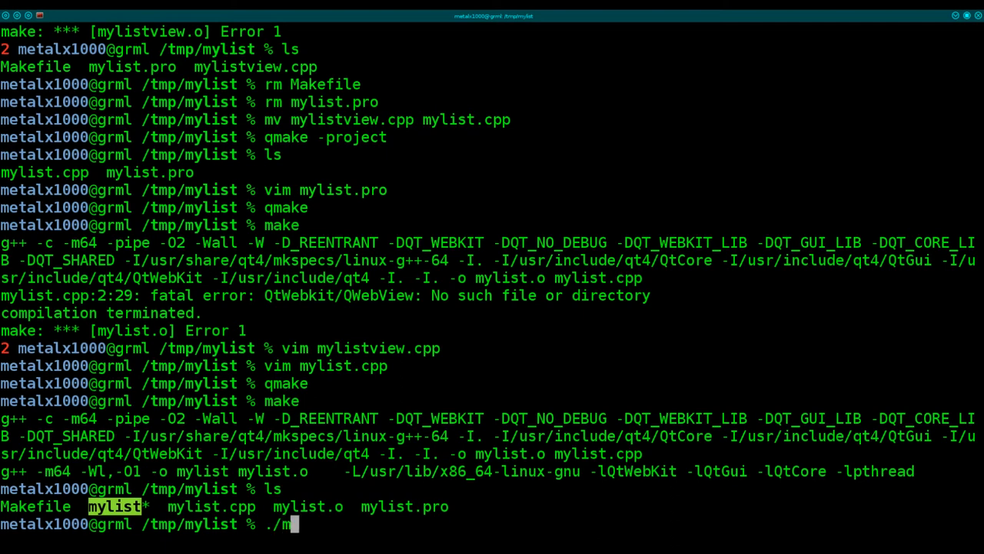
pyautogui.write('ylist')
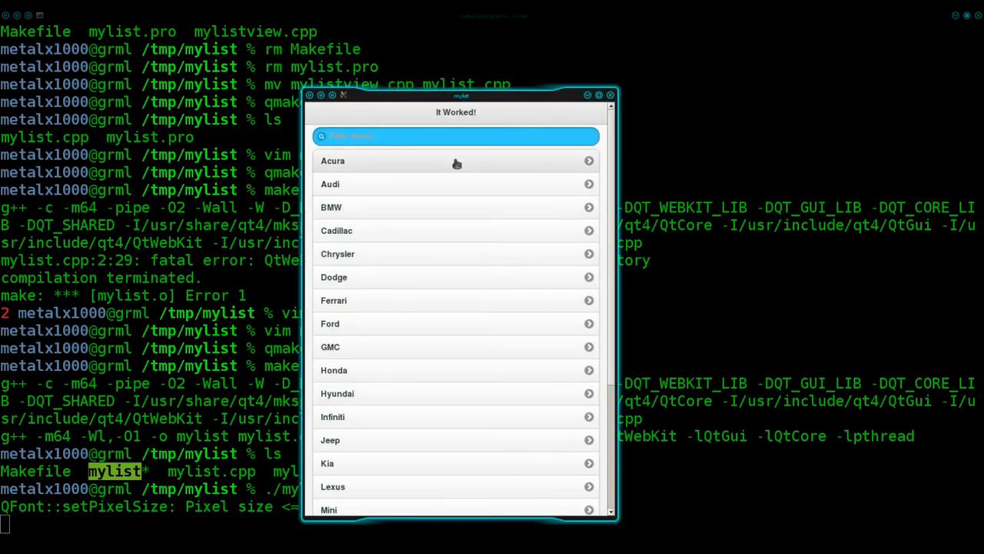
# Filter the car list with 'ch' down to Chrysler and Porsche, then close the It Worked! window.
pyautogui.click(468, 135)
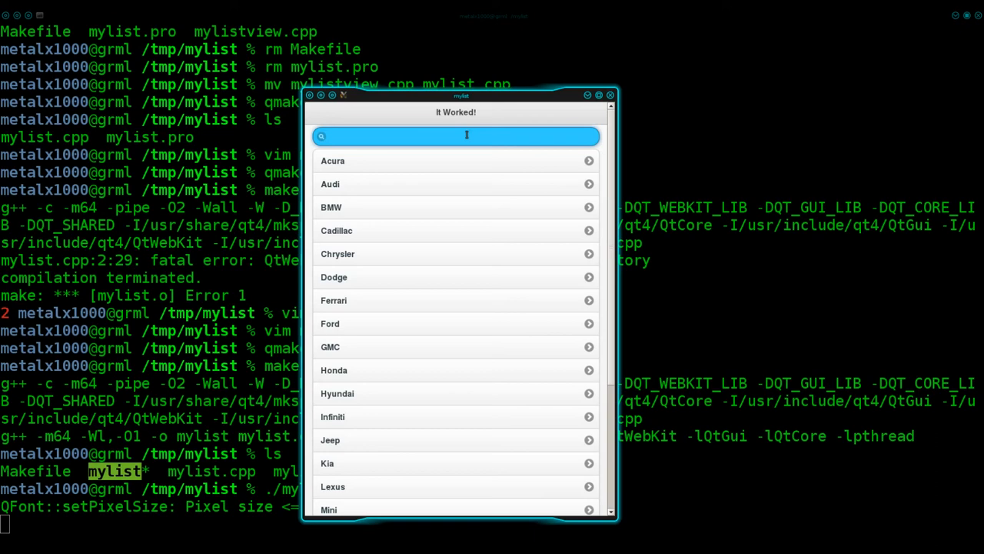
pyautogui.write('ch')
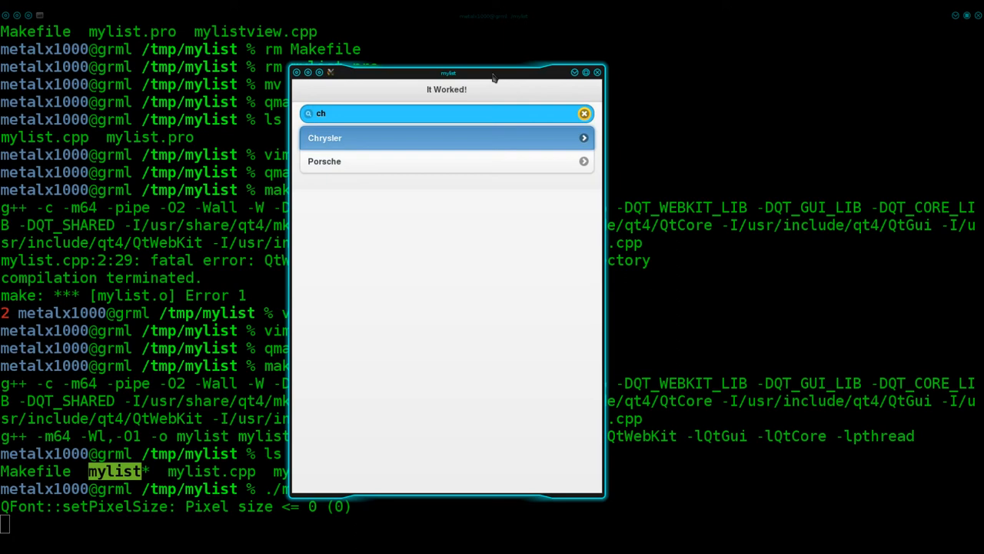
pyautogui.moveTo(566, 74)
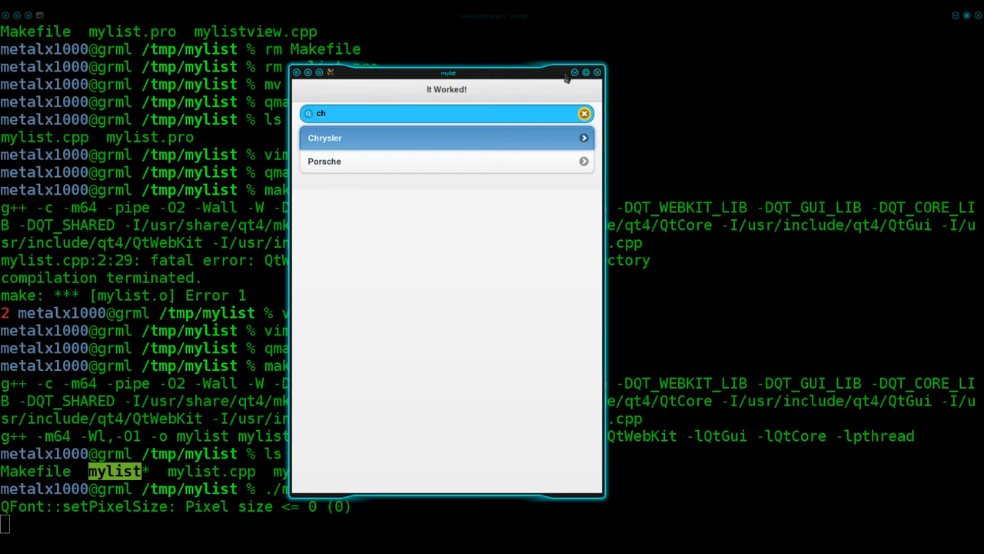
pyautogui.moveTo(597, 72)
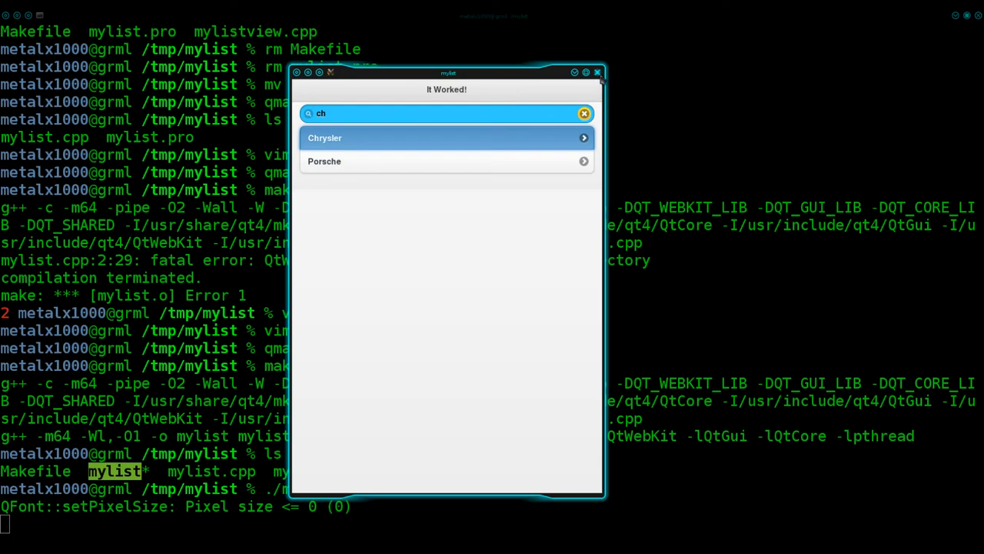
pyautogui.moveTo(597, 74)
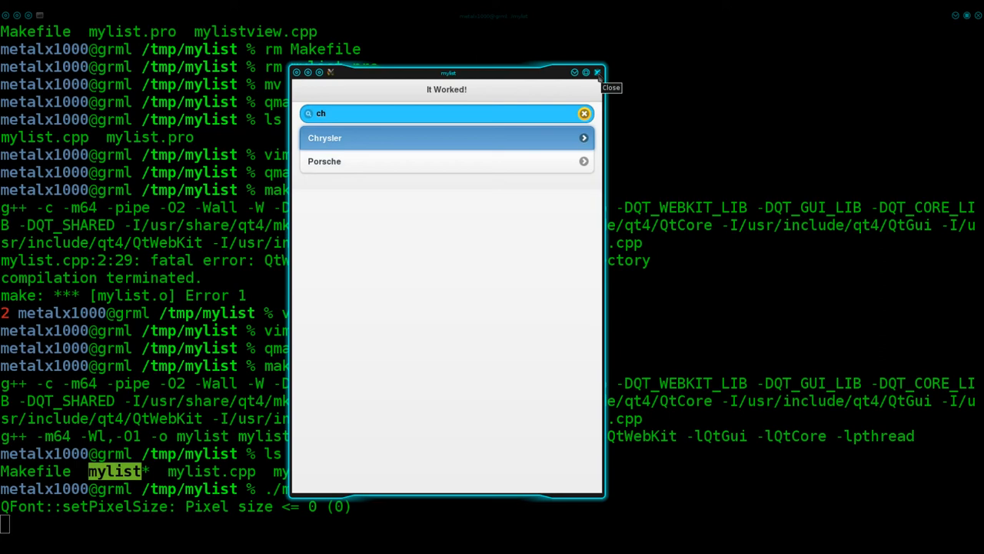
pyautogui.click(597, 74)
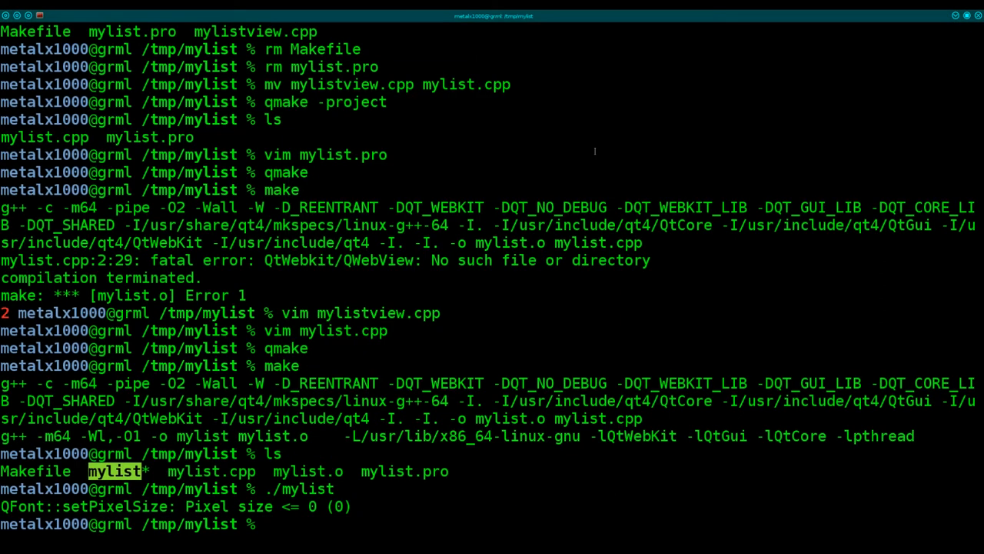